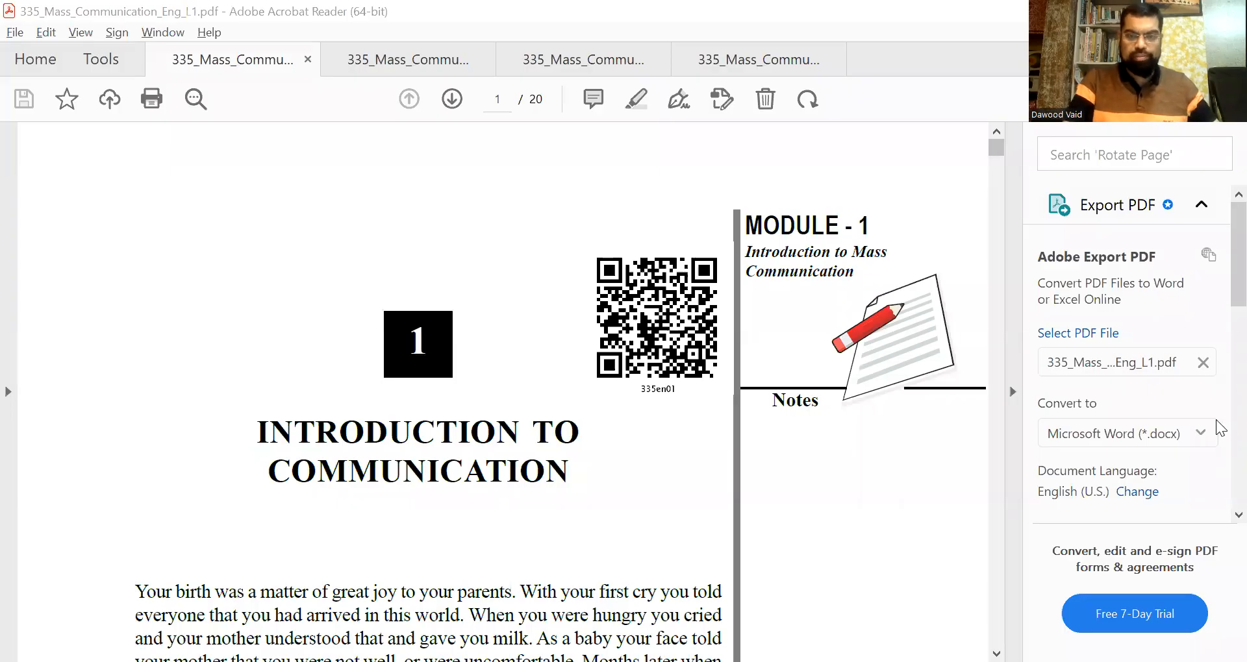
{"action": "mouse_move", "coordinate": [933, 465]}
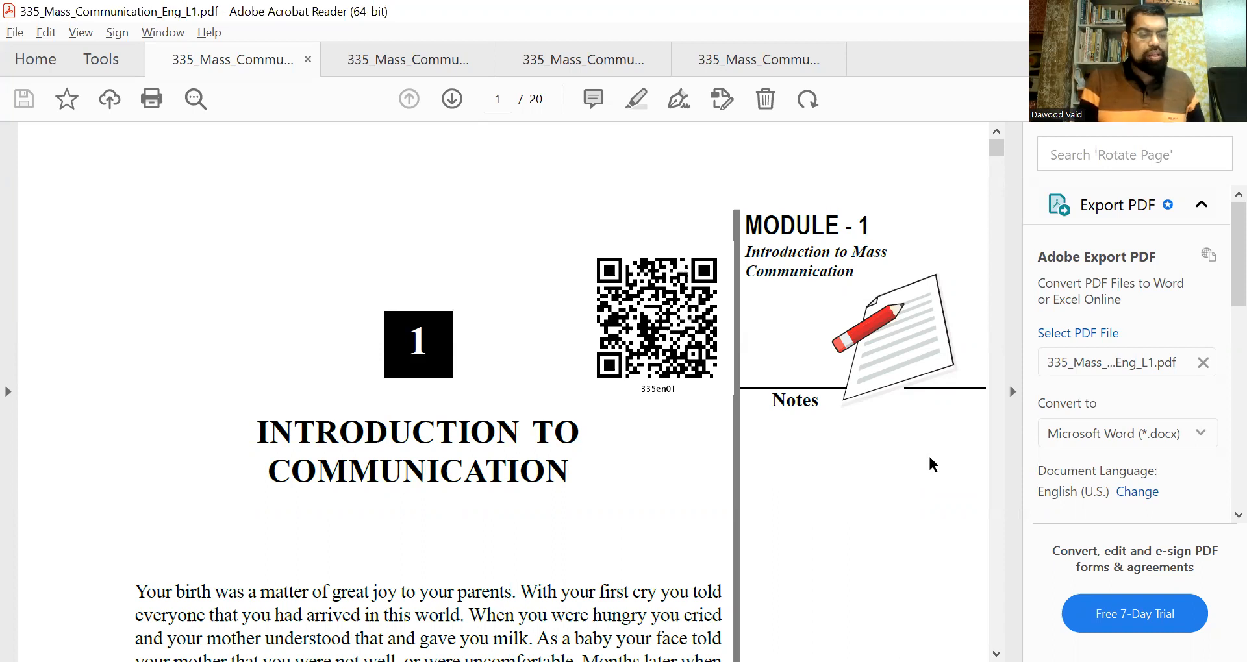
{"action": "mouse_move", "coordinate": [1056, 470]}
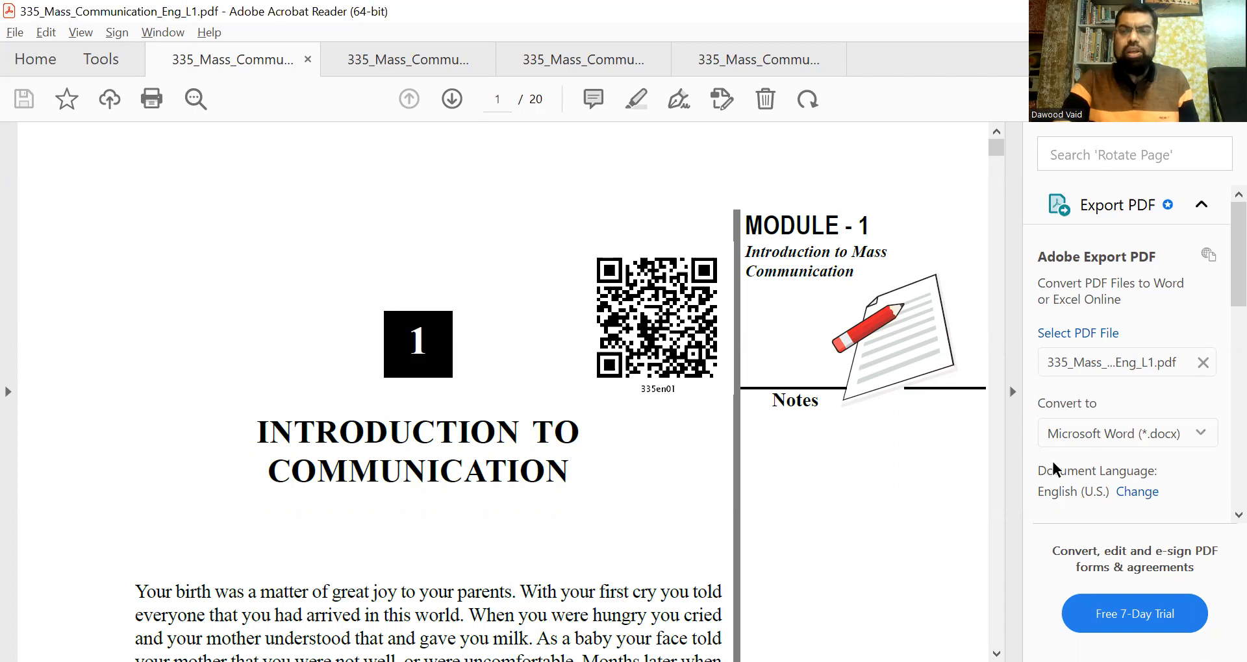
- Scroll down through page 2 past Fig. 1.1 and on toward page 3
{"action": "scroll", "scroll_direction": "down", "scroll_amount": 3}
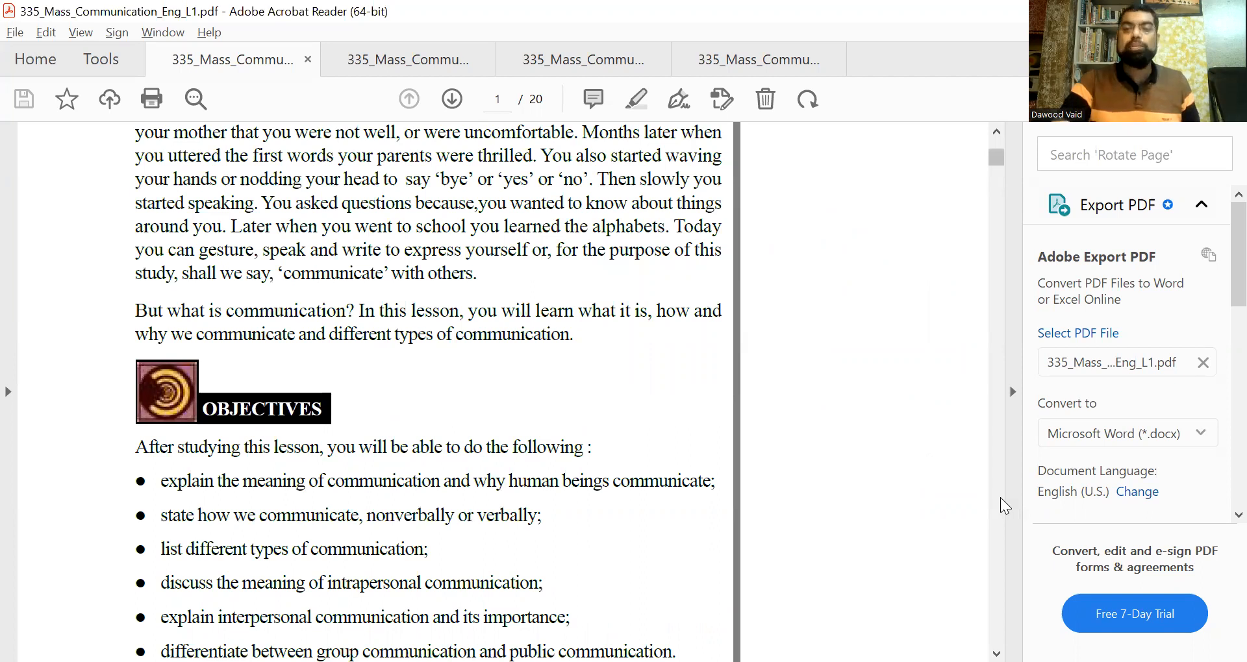
{"action": "scroll", "scroll_direction": "down", "scroll_amount": 3}
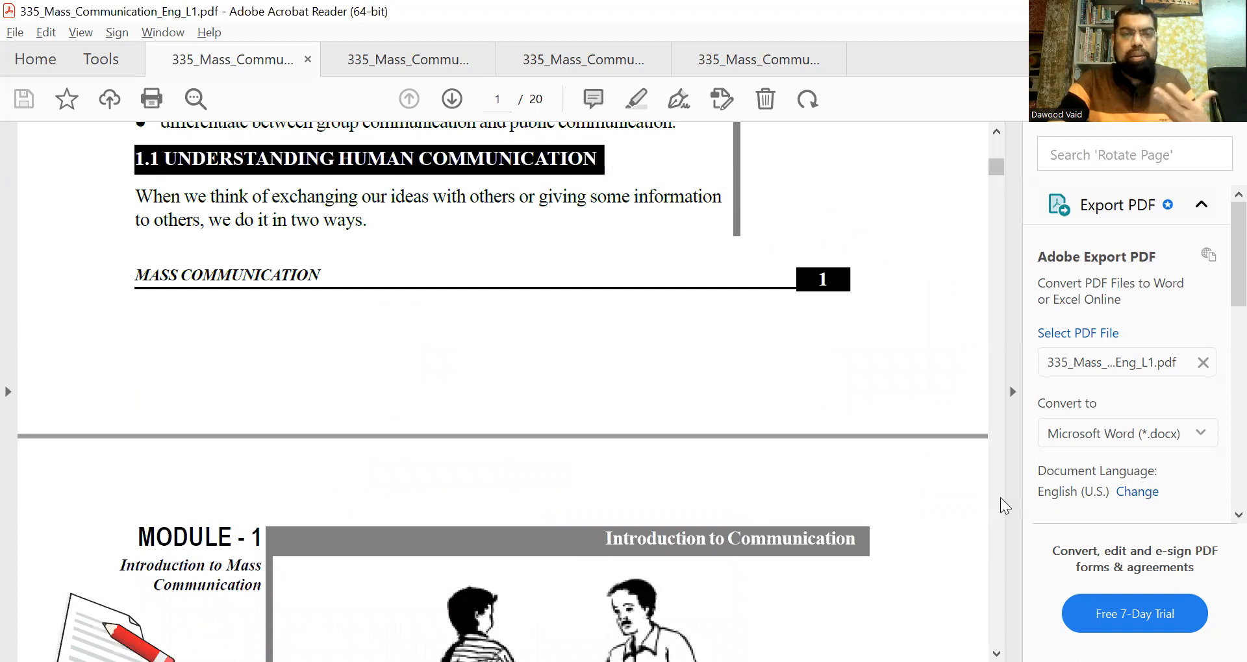
{"action": "scroll", "scroll_direction": "down", "scroll_amount": 3}
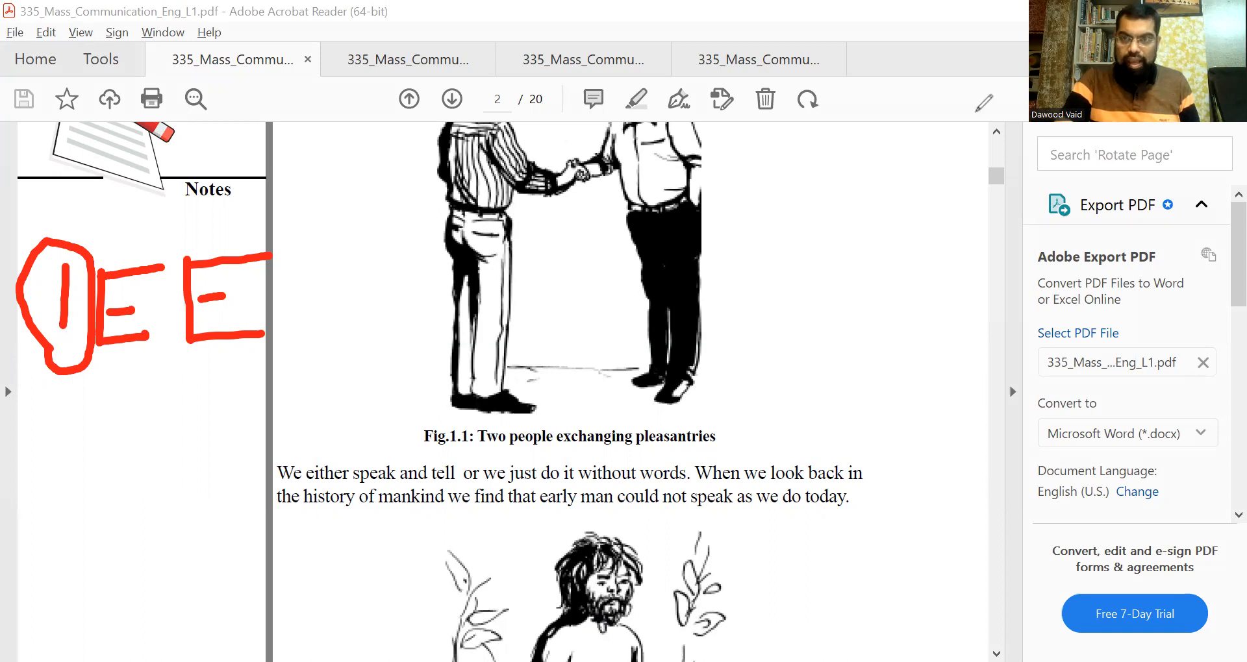
{"action": "mouse_move", "coordinate": [1002, 458]}
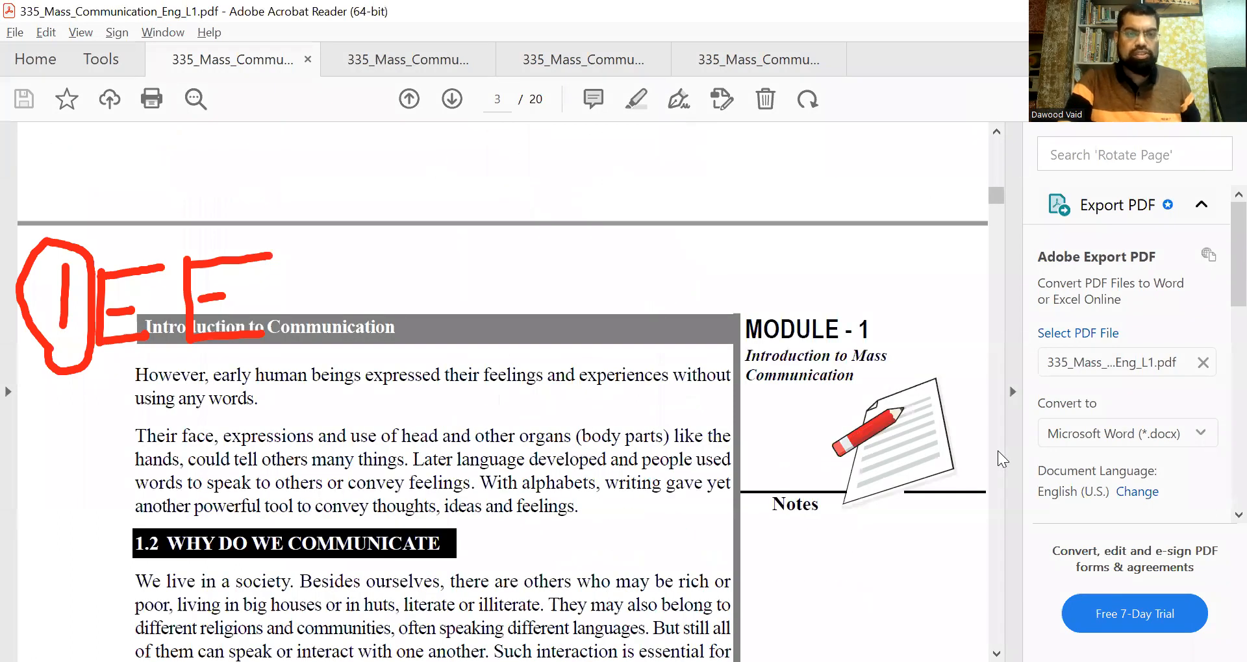
- Mark INFORM/MISINFORM in red, circle SELL and BUY, and draw an arrow out from them
{"action": "scroll", "scroll_direction": "down", "scroll_amount": 3}
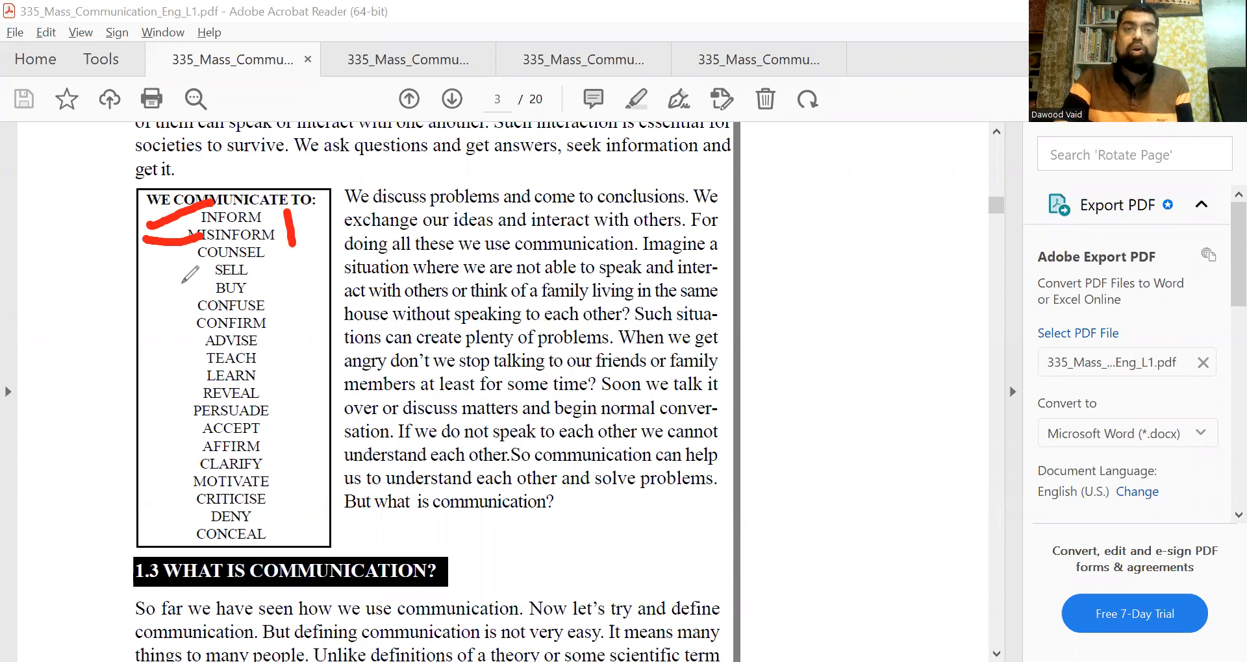
{"action": "left_click_drag", "start_coordinate": [203, 262], "coordinate": [274, 274]}
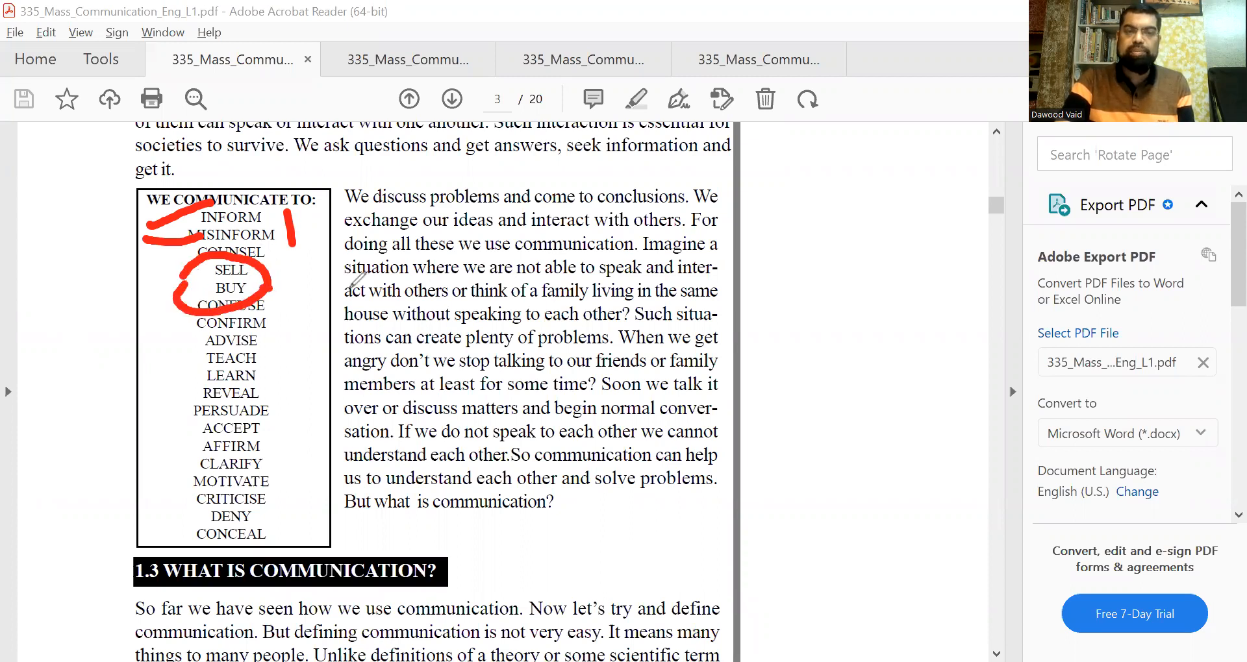
{"action": "left_click_drag", "start_coordinate": [266, 292], "coordinate": [353, 288]}
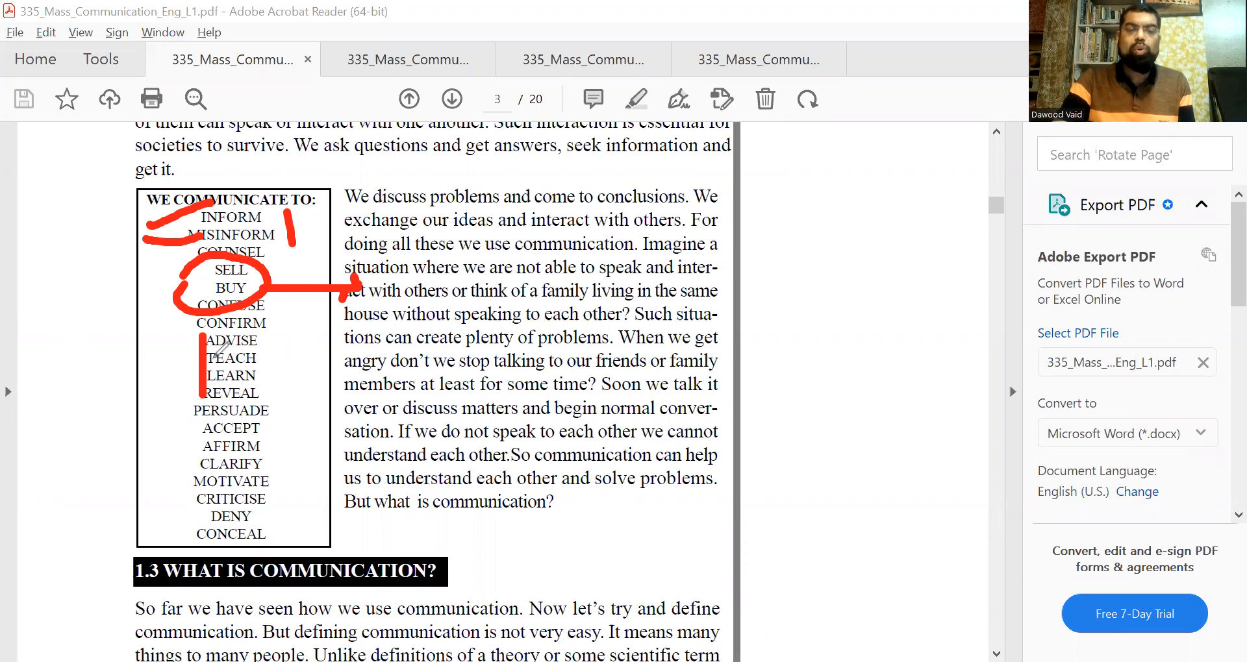
{"action": "left_click_drag", "start_coordinate": [108, 362], "coordinate": [194, 350]}
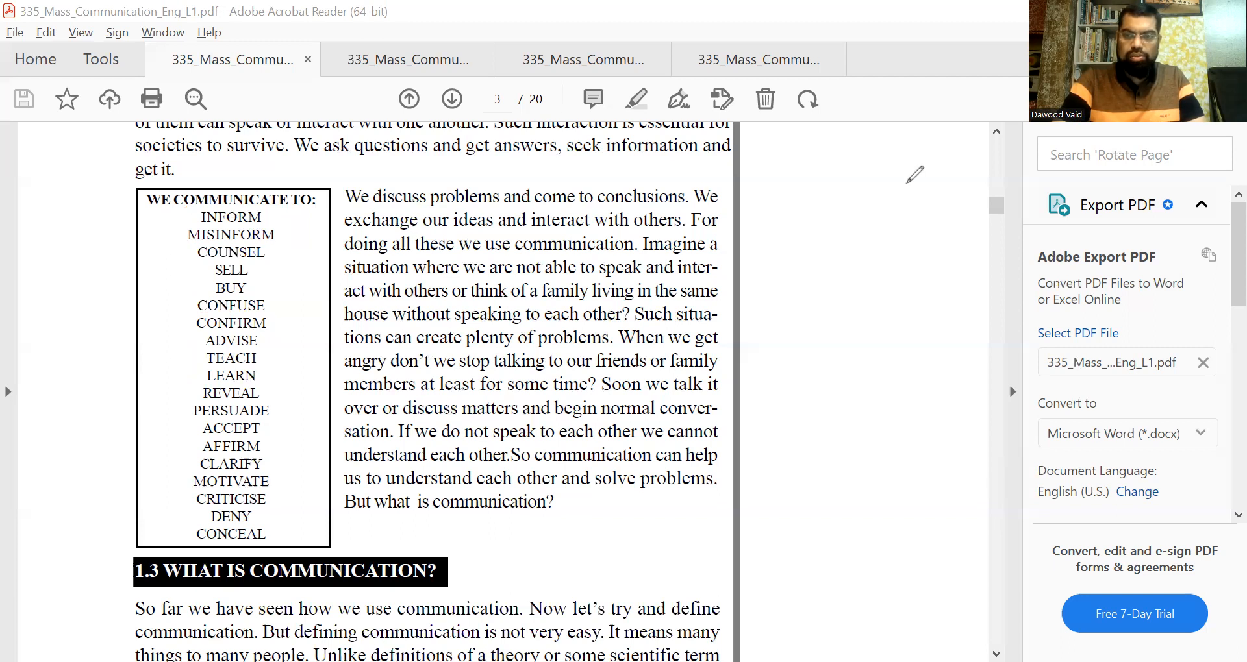
- Sketch a red R below the O, join D and O with a line, and extend the margin diagram on page 4
{"action": "left_click", "coordinate": [451, 99]}
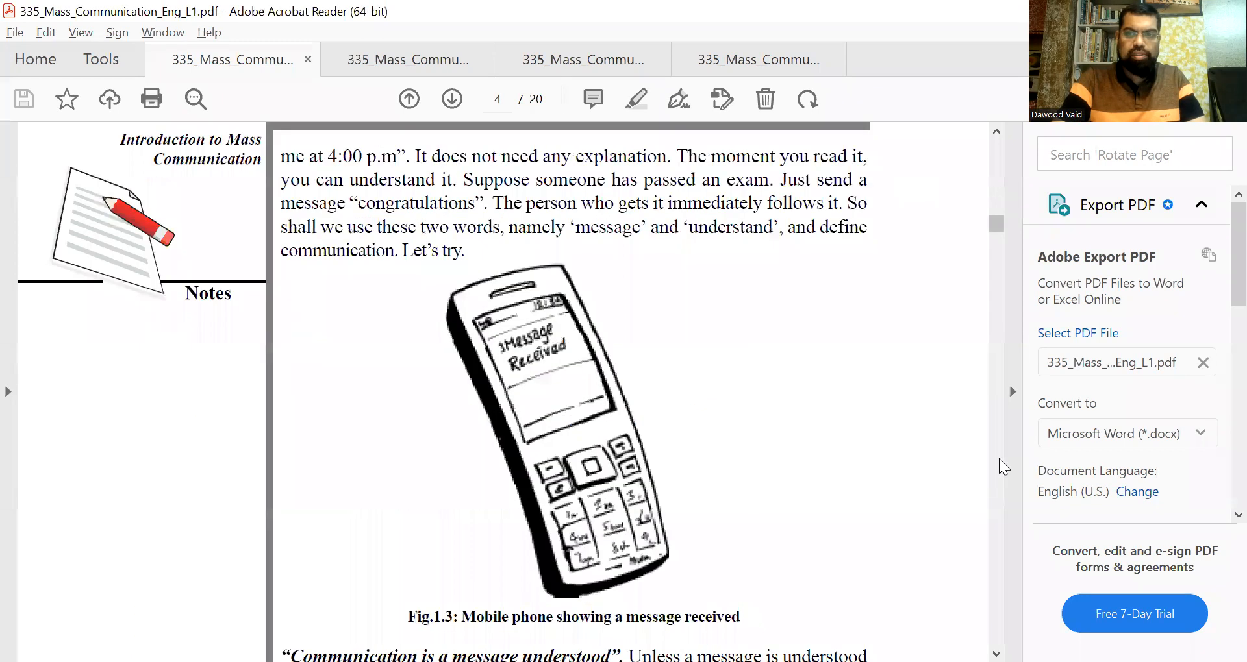
{"action": "scroll", "scroll_direction": "down", "scroll_amount": 3}
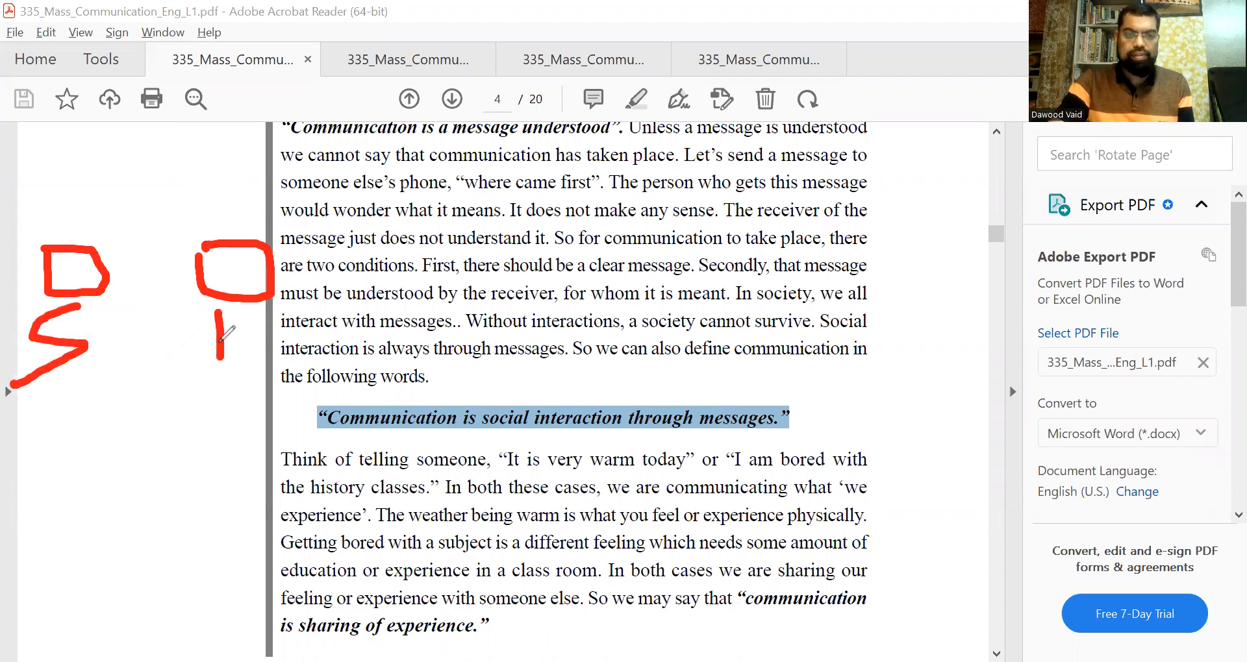
{"action": "left_click_drag", "start_coordinate": [231, 326], "coordinate": [255, 366]}
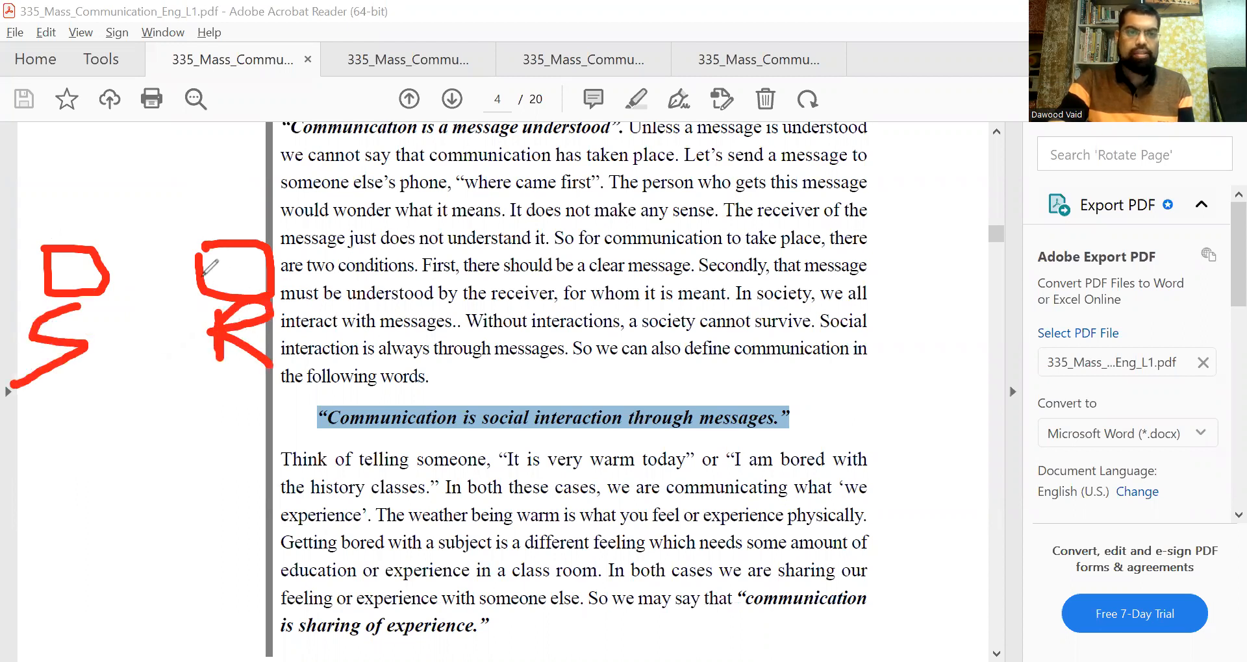
{"action": "left_click_drag", "start_coordinate": [104, 275], "coordinate": [195, 274]}
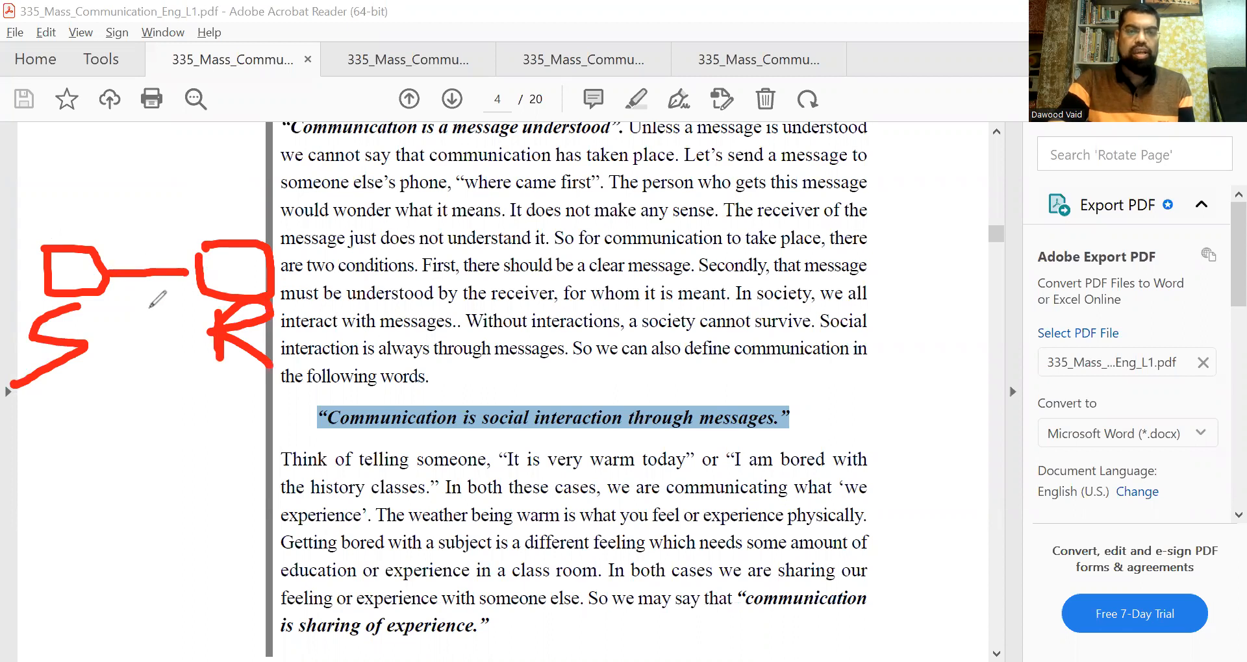
{"action": "left_click_drag", "start_coordinate": [147, 299], "coordinate": [147, 485]}
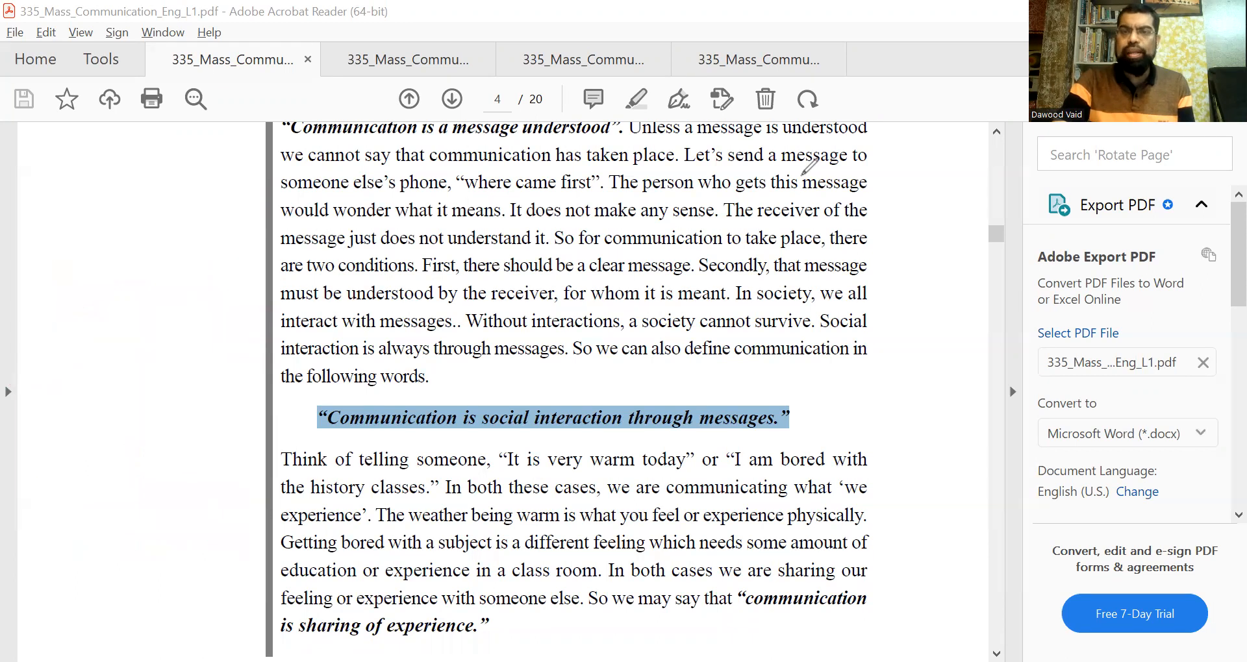
{"action": "mouse_move", "coordinate": [1001, 453]}
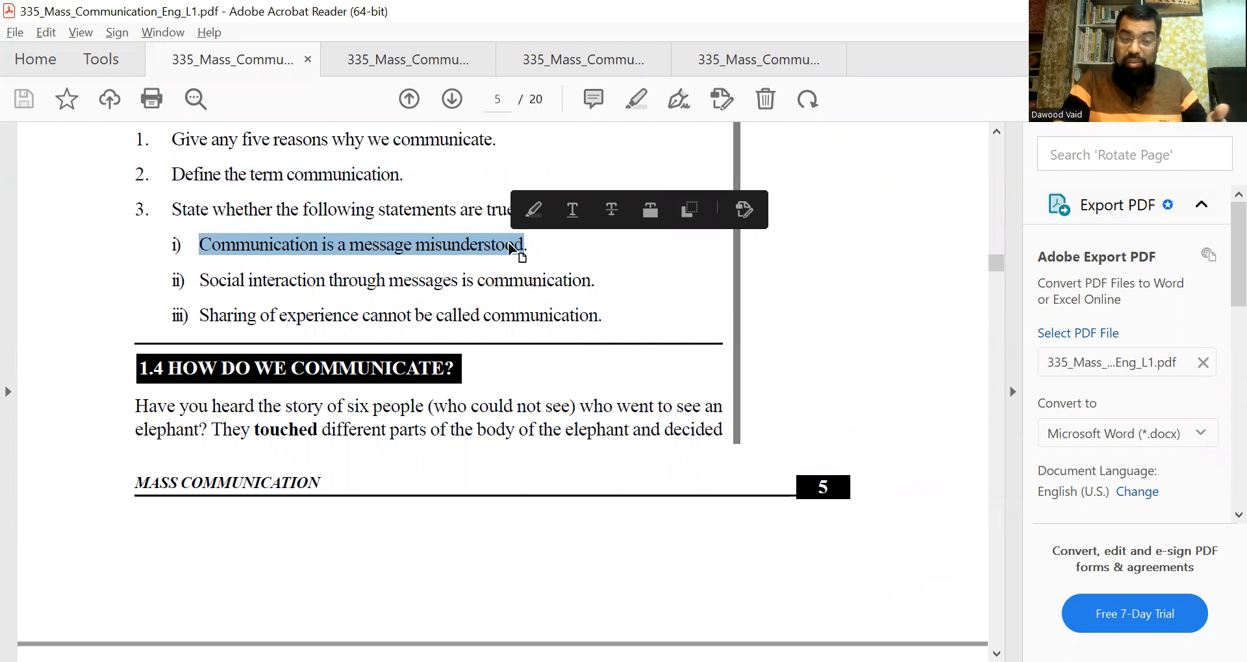
{"action": "mouse_move", "coordinate": [307, 258]}
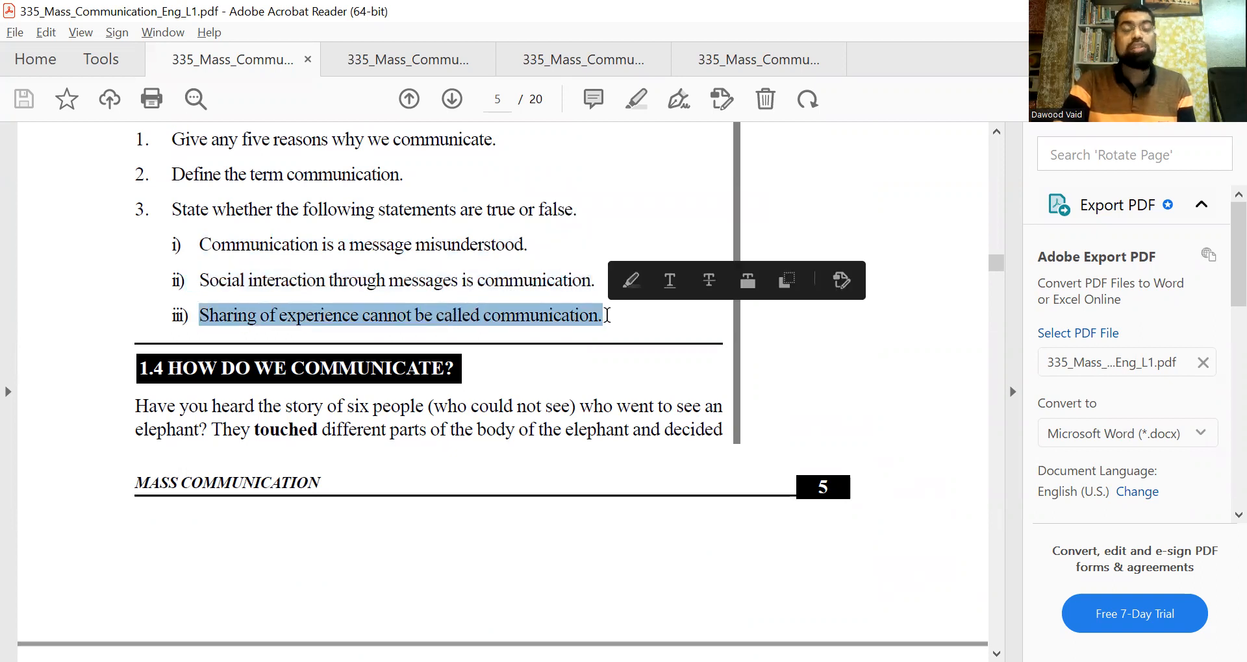
- Point out the true-or-false statements of Intext Questions 1.1 on page 5
{"action": "left_click", "coordinate": [635, 99]}
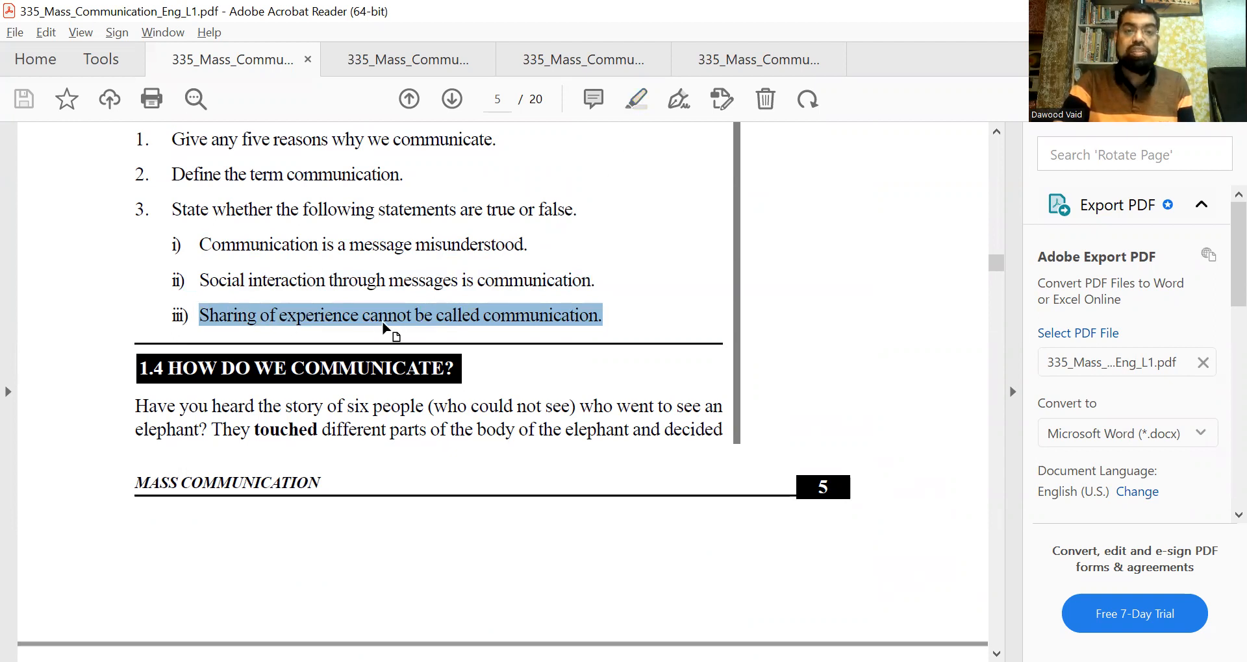
{"action": "mouse_move", "coordinate": [735, 368]}
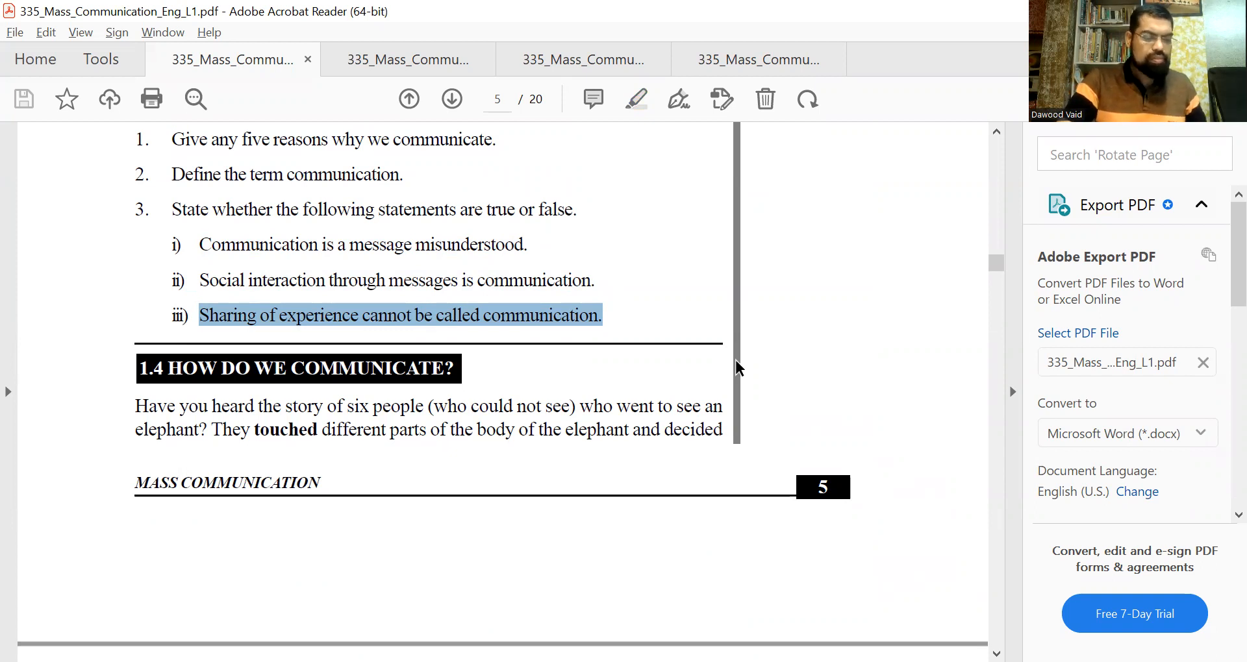
{"action": "mouse_move", "coordinate": [944, 432]}
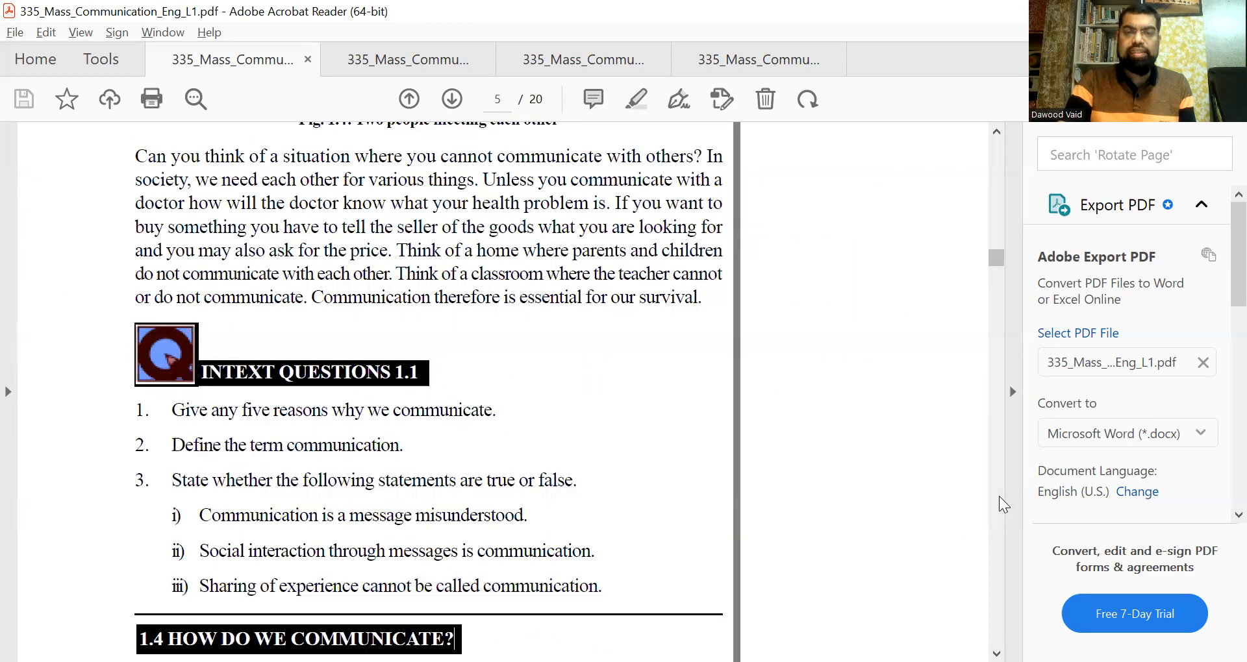
{"action": "mouse_move", "coordinate": [999, 191]}
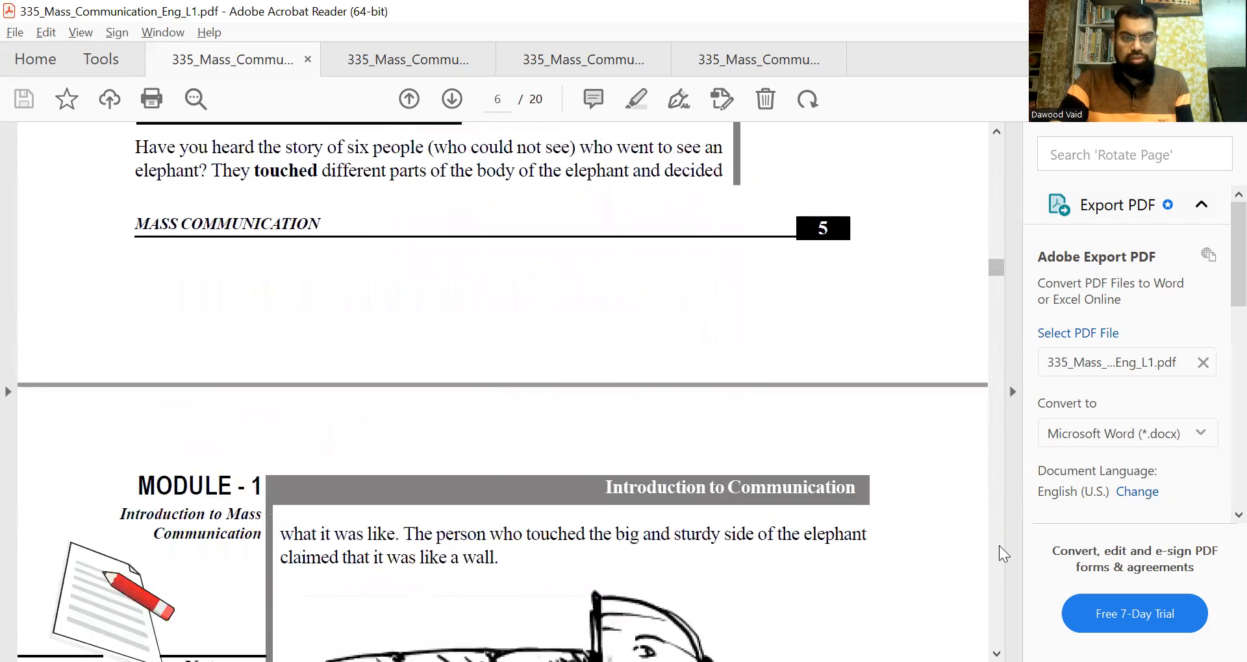
- Advance through page 7 to page 8 with Fig. 1.10 of the traffic cop
{"action": "left_click", "coordinate": [451, 98]}
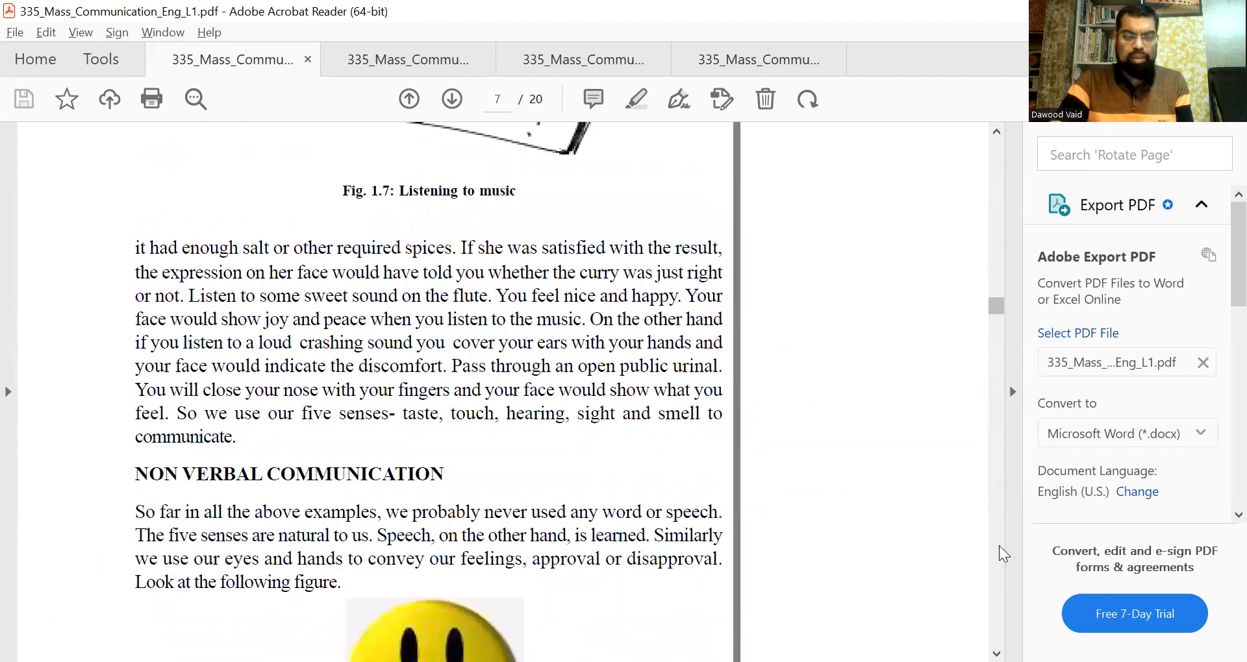
{"action": "left_click", "coordinate": [451, 98]}
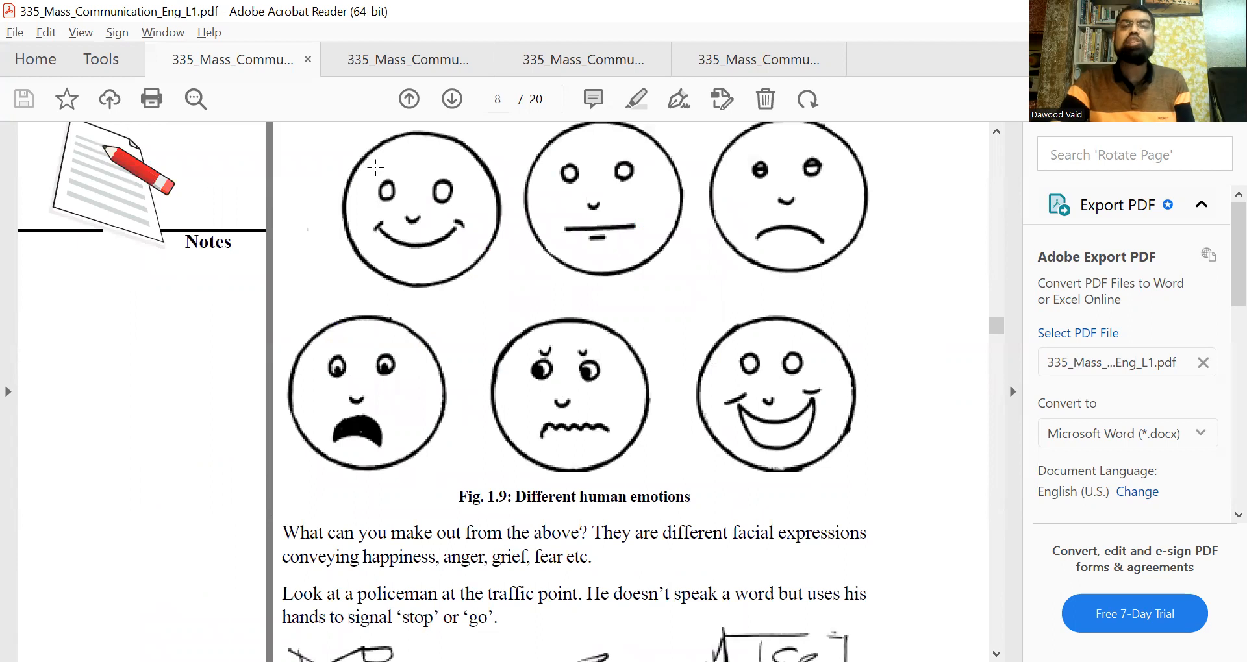
{"action": "mouse_move", "coordinate": [784, 445]}
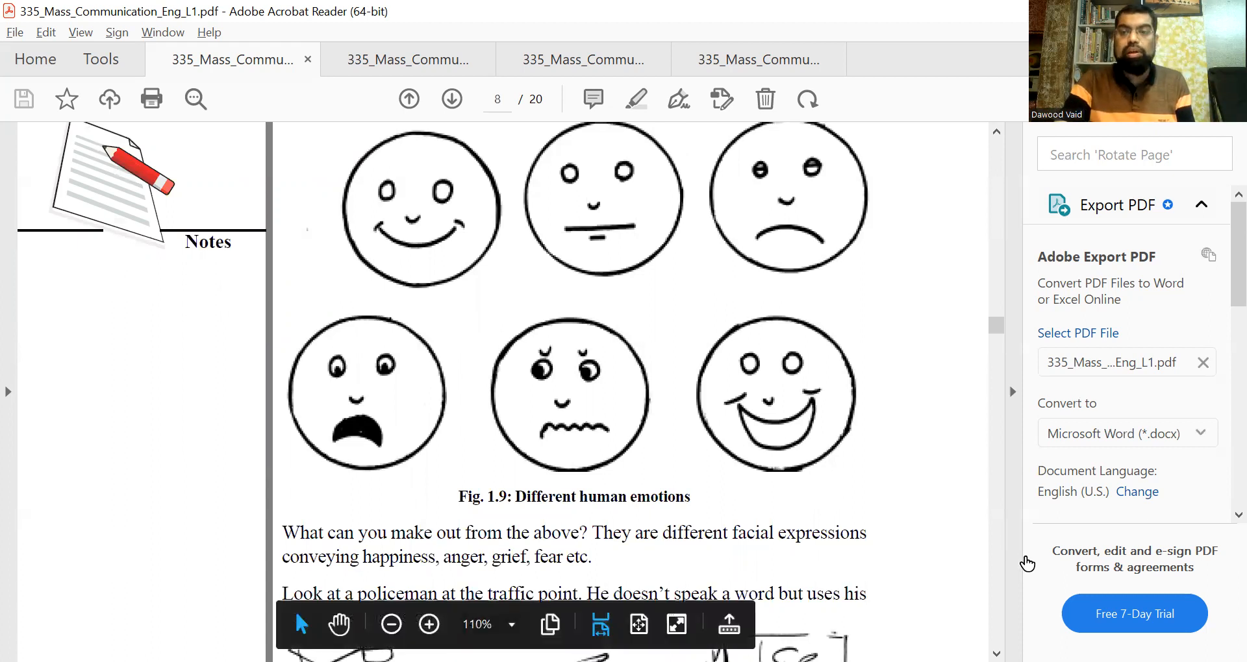
{"action": "scroll", "scroll_direction": "down", "scroll_amount": 3}
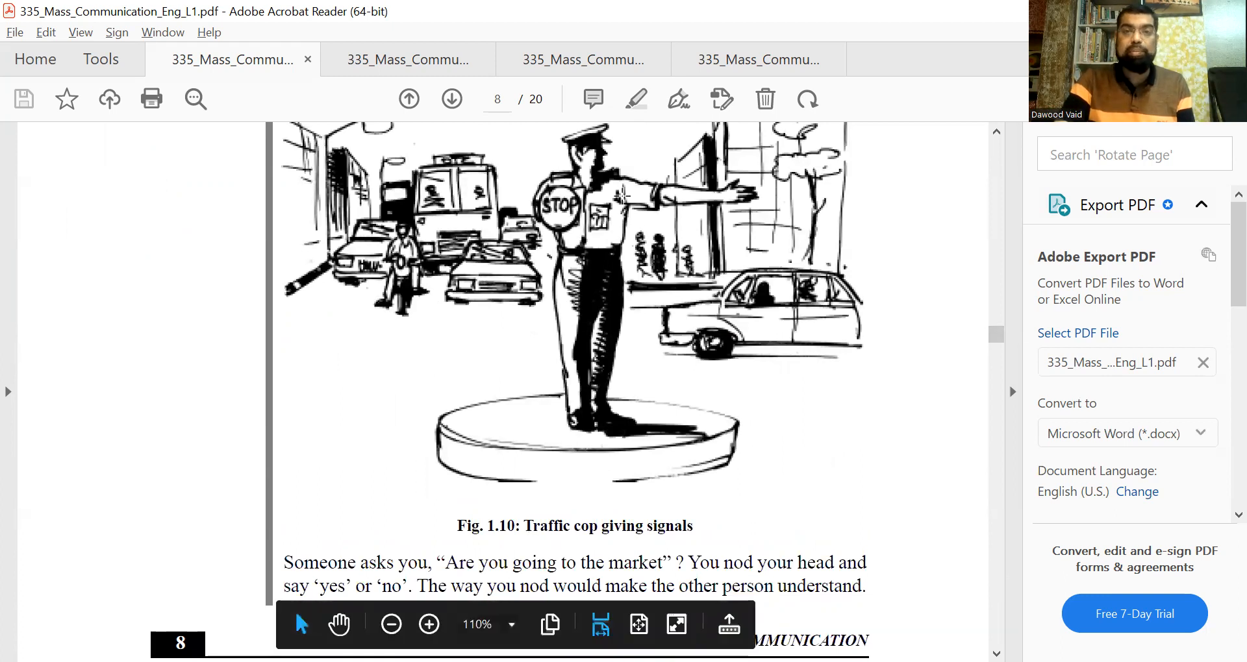
- Switch to the Highlight Text tool and move to page 11's non-verbal communication passage
{"action": "left_click", "coordinate": [635, 98]}
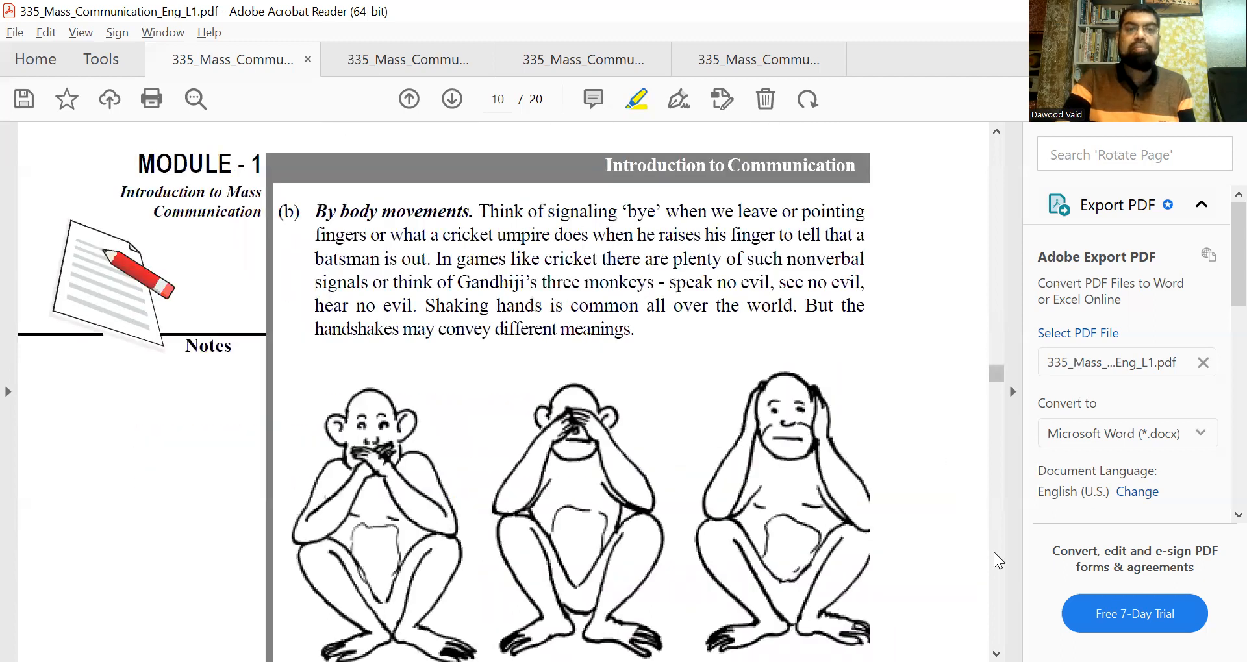
{"action": "left_click", "coordinate": [451, 98]}
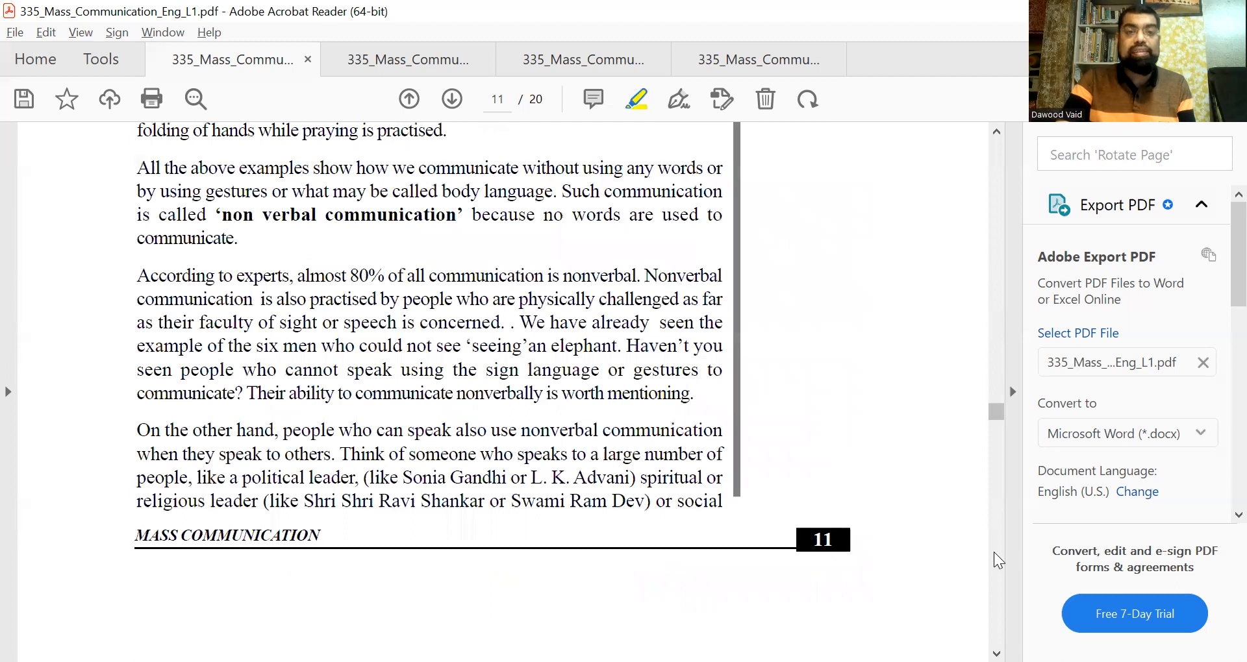
{"action": "mouse_move", "coordinate": [999, 337]}
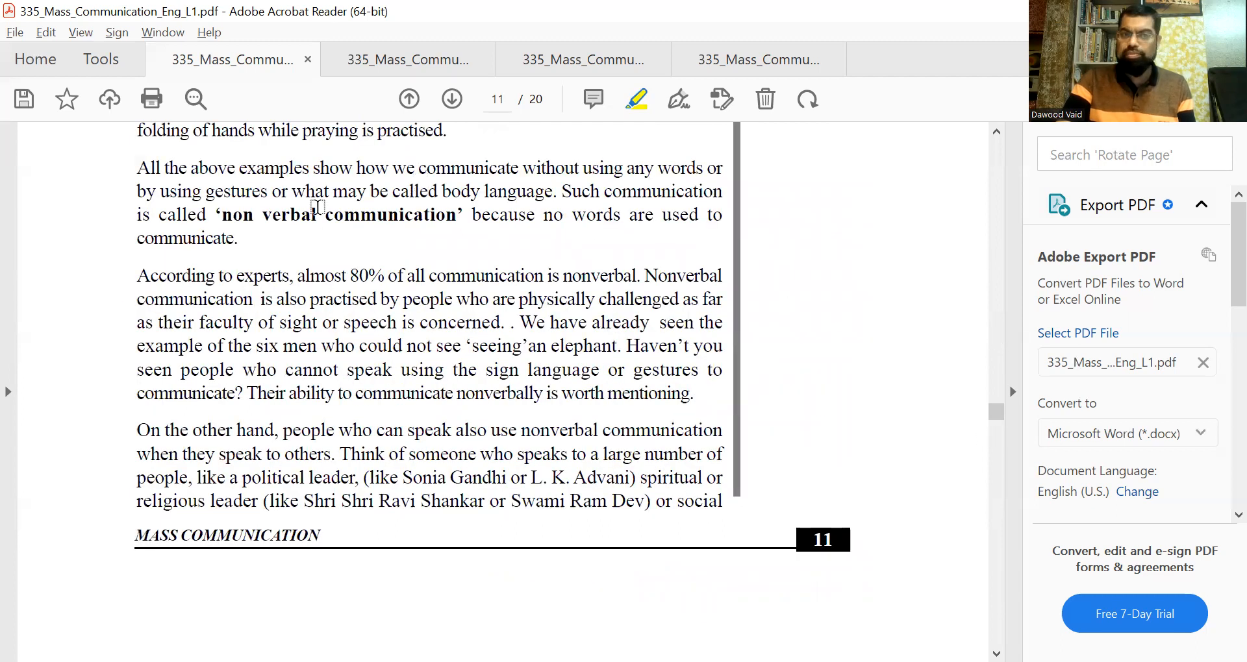
{"action": "mouse_move", "coordinate": [999, 567]}
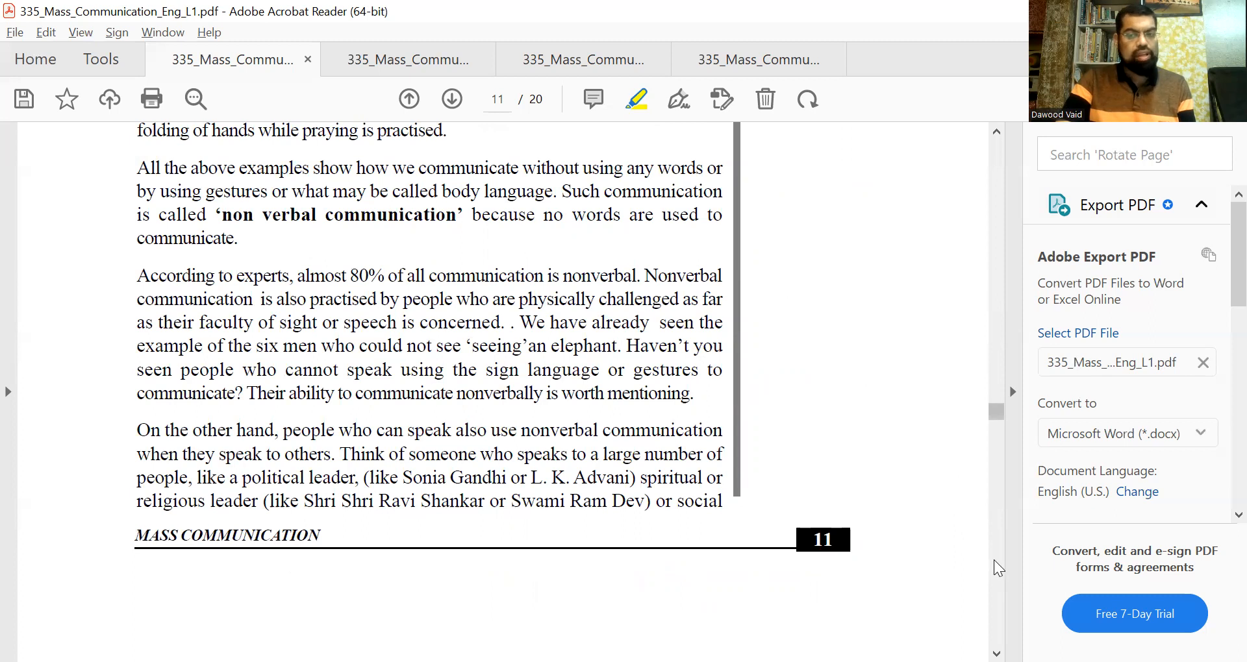
- Highlight 'nonverbal communication' in Intext Questions 1.2 and move on to page 13's advantages
{"action": "left_click", "coordinate": [451, 99]}
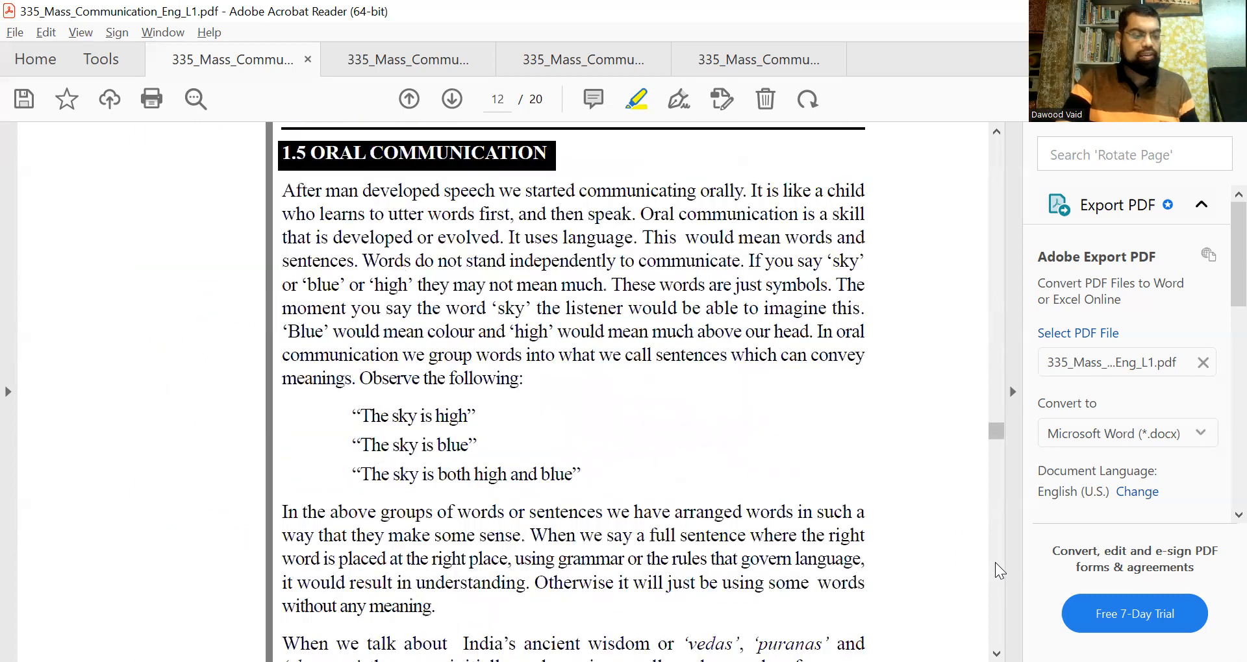
{"action": "mouse_move", "coordinate": [983, 161]}
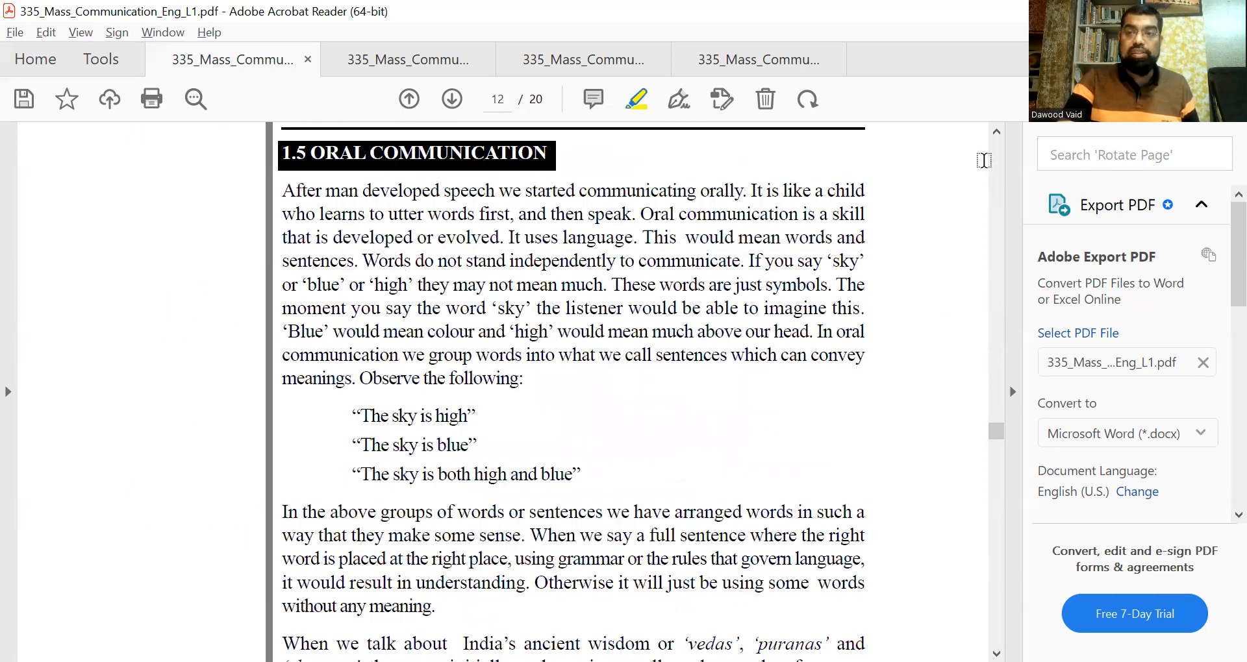
{"action": "scroll", "scroll_direction": "down", "scroll_amount": 3}
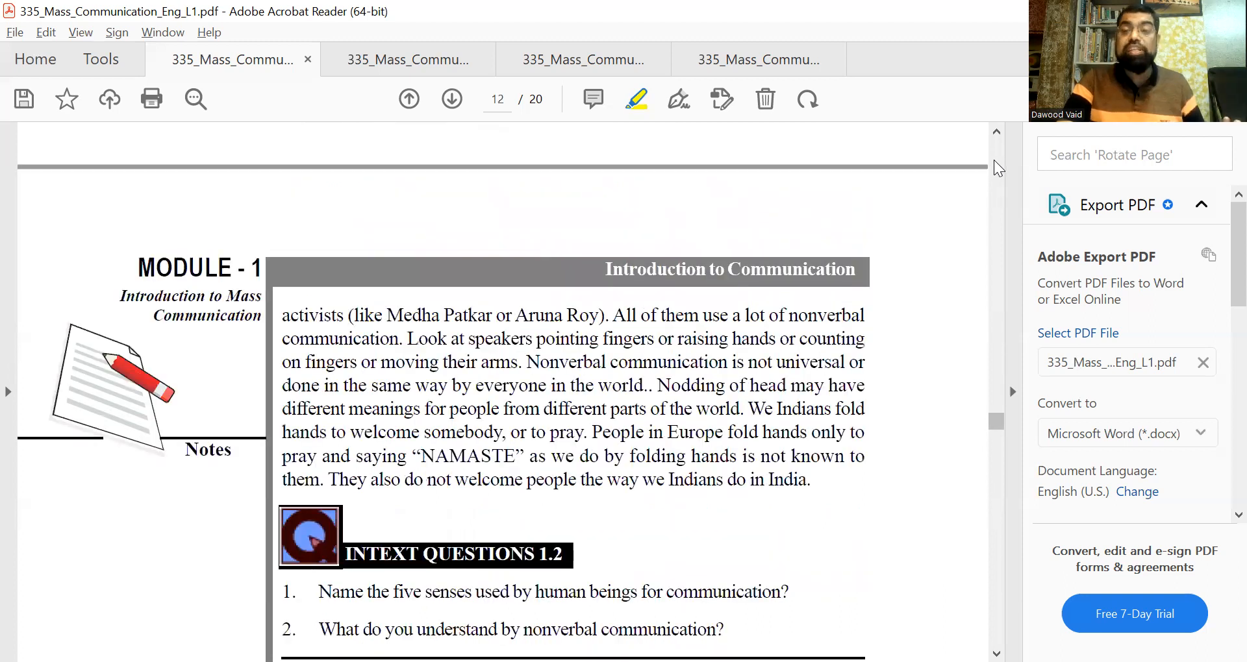
{"action": "mouse_move", "coordinate": [994, 511]}
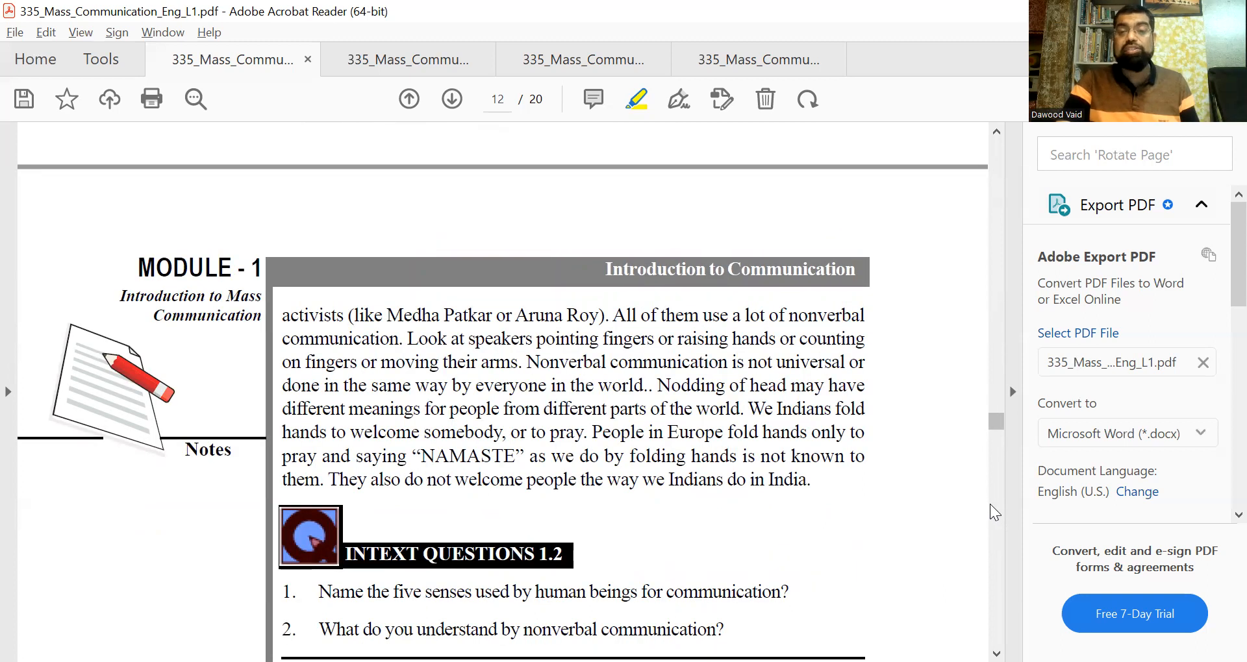
{"action": "scroll", "scroll_direction": "down", "scroll_amount": 3}
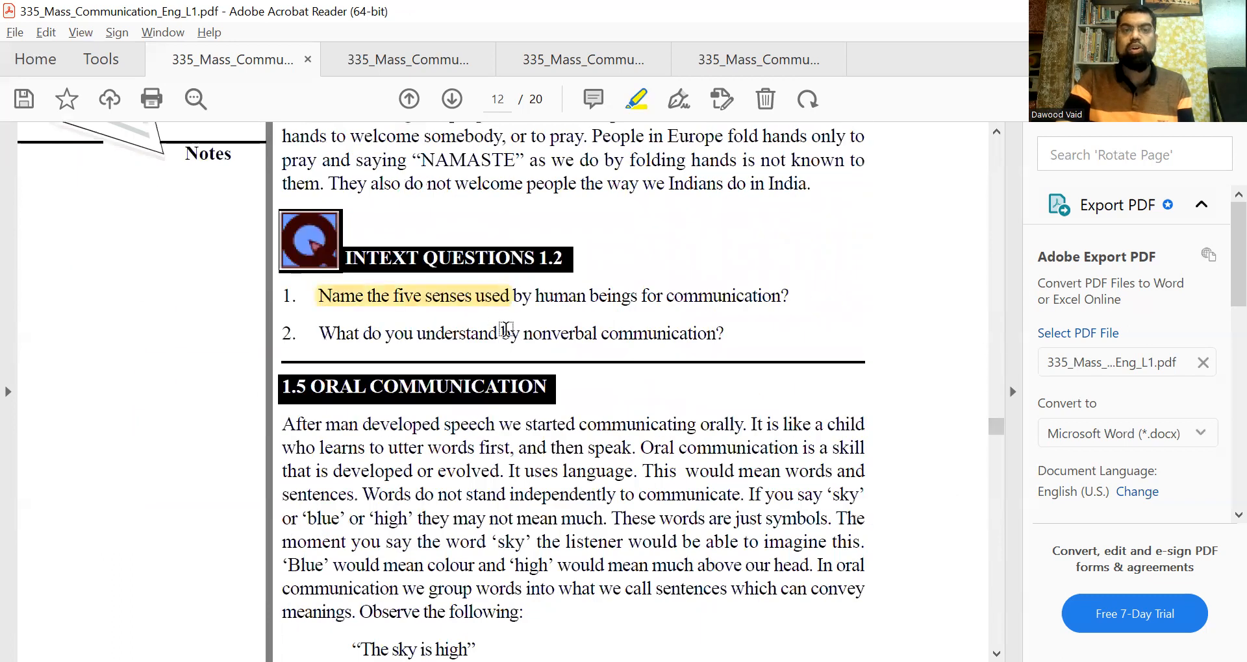
{"action": "left_click_drag", "start_coordinate": [521, 334], "coordinate": [715, 334]}
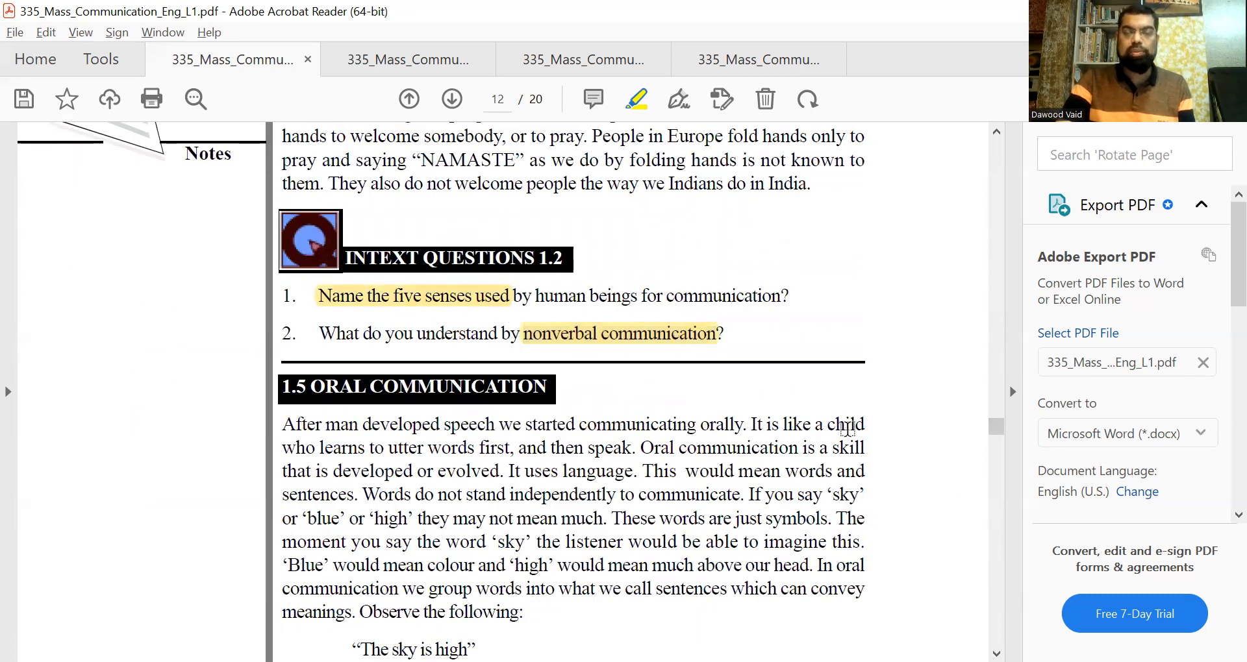
{"action": "mouse_move", "coordinate": [1011, 540]}
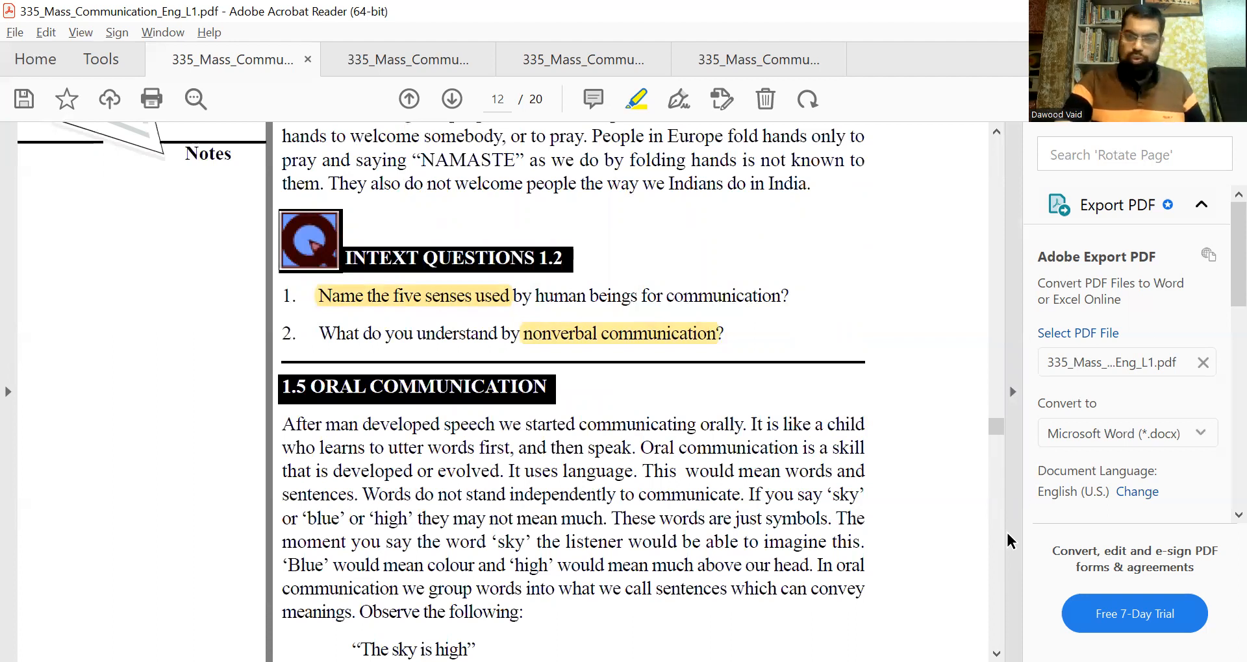
{"action": "mouse_move", "coordinate": [999, 559]}
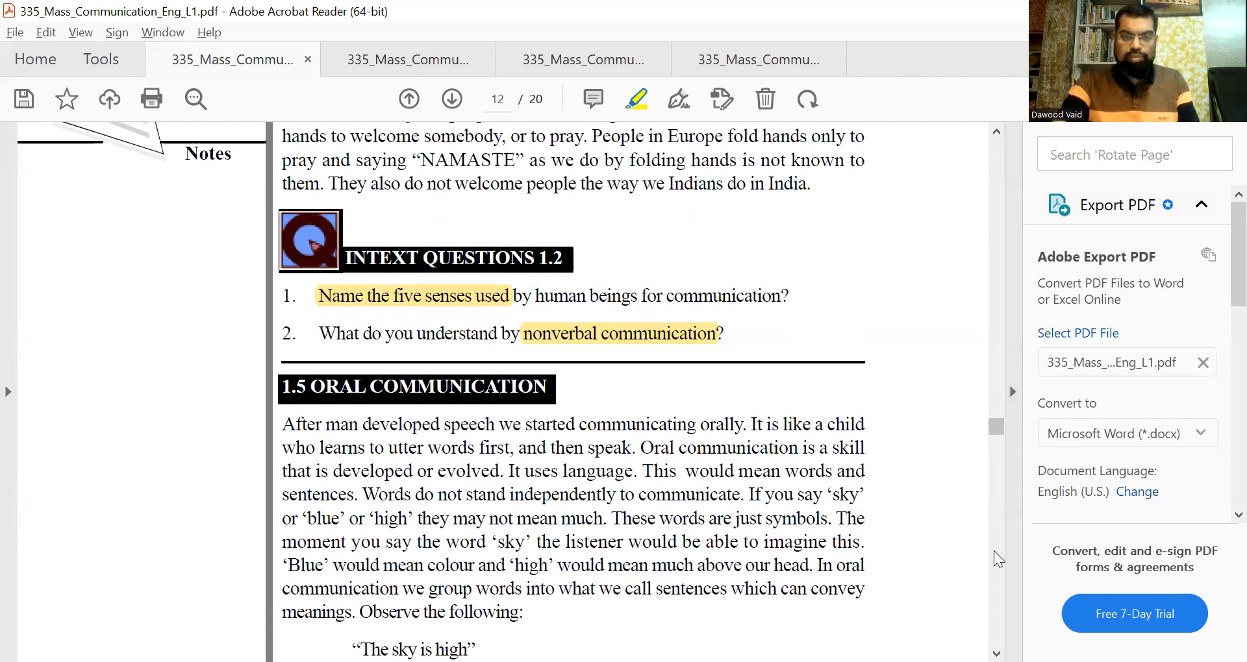
{"action": "scroll", "scroll_direction": "down", "scroll_amount": 3}
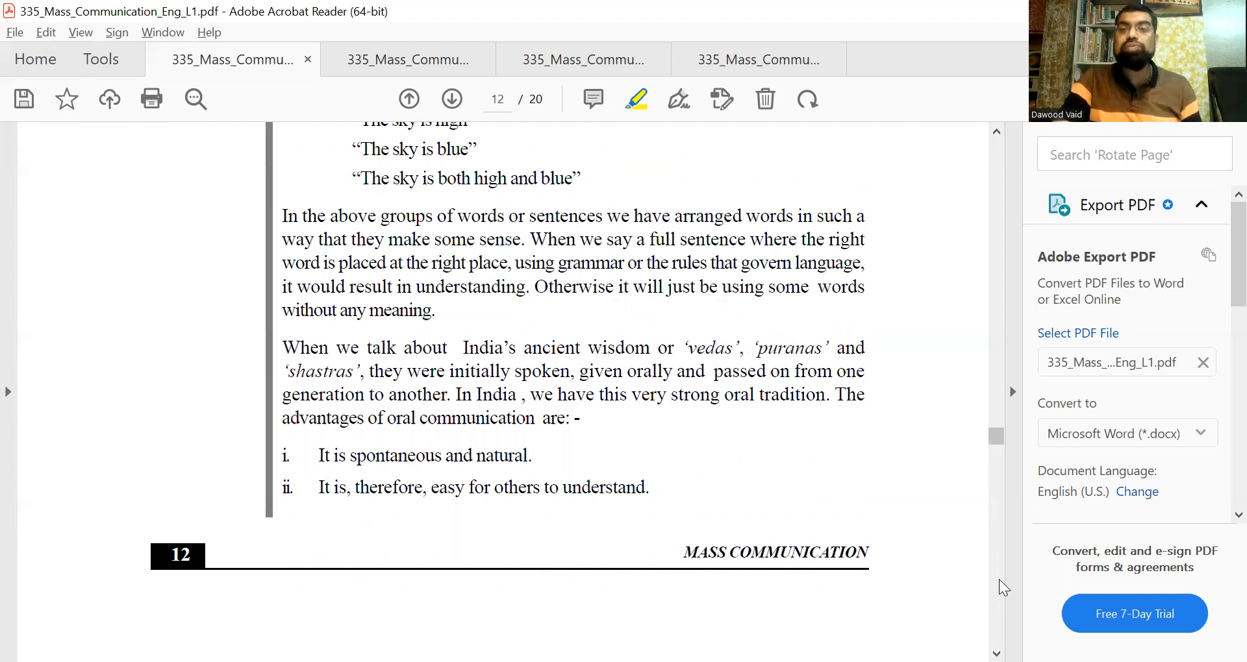
{"action": "left_click", "coordinate": [451, 98]}
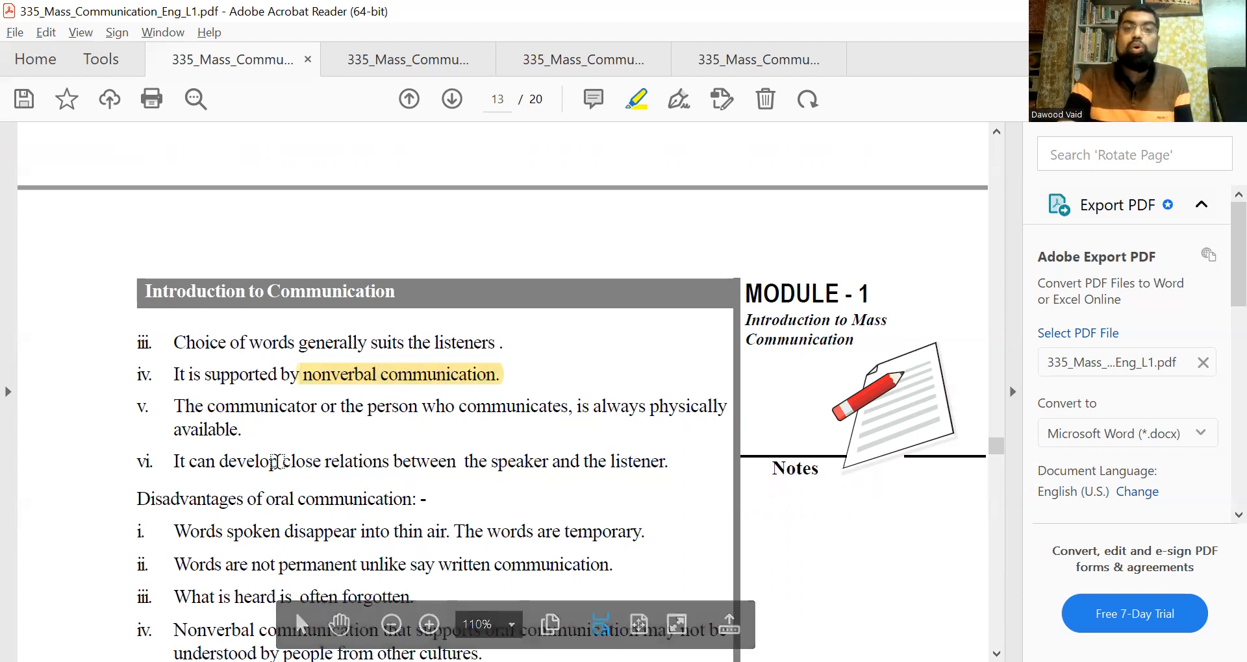
- Highlight 'close relations between the speaker and the listener' in advantage vi
{"action": "left_click_drag", "start_coordinate": [281, 461], "coordinate": [670, 461]}
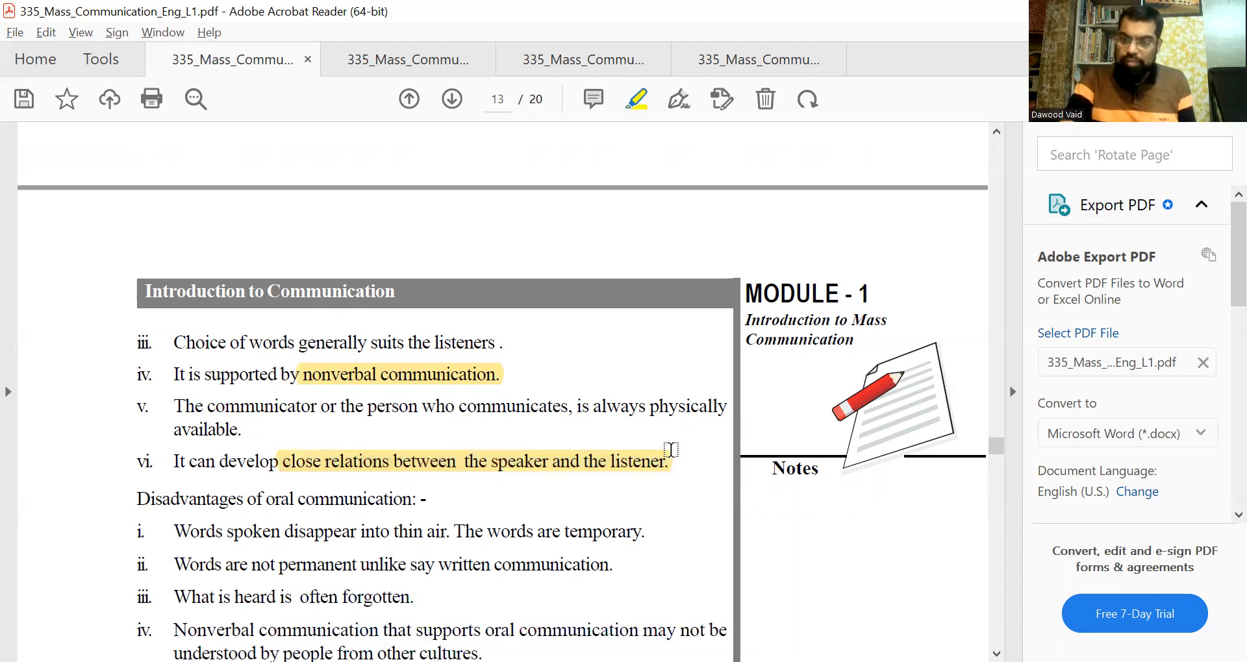
{"action": "scroll", "scroll_direction": "down", "scroll_amount": 3}
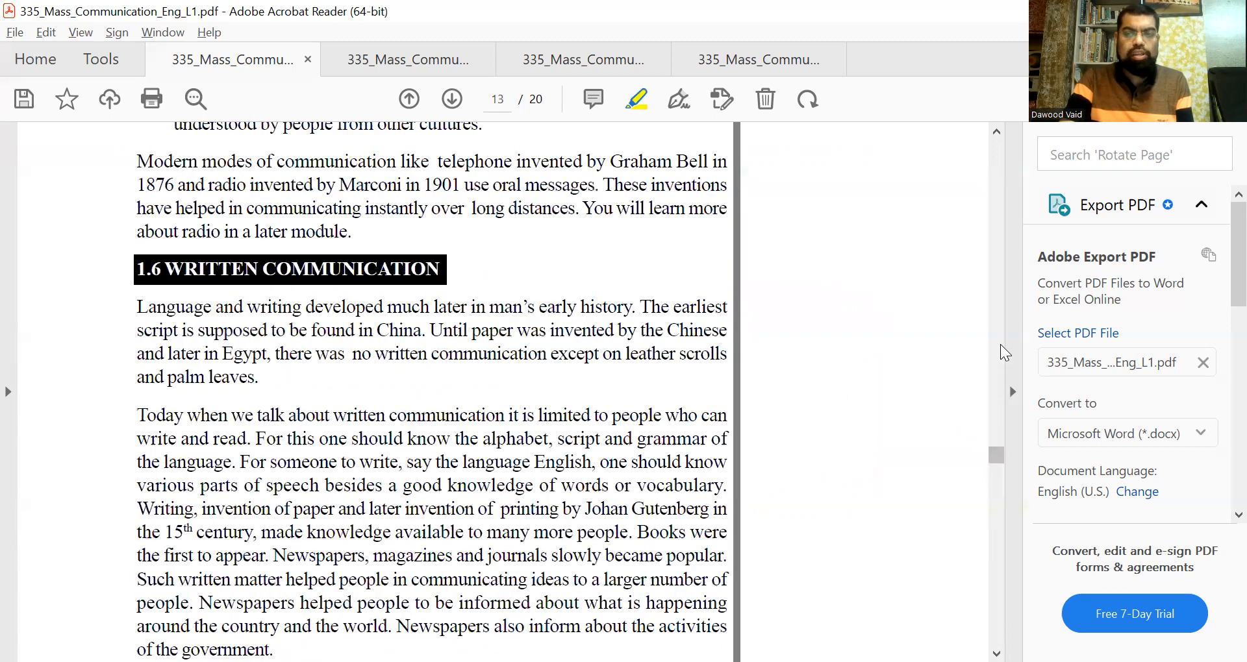
{"action": "scroll", "scroll_direction": "up", "scroll_amount": 3}
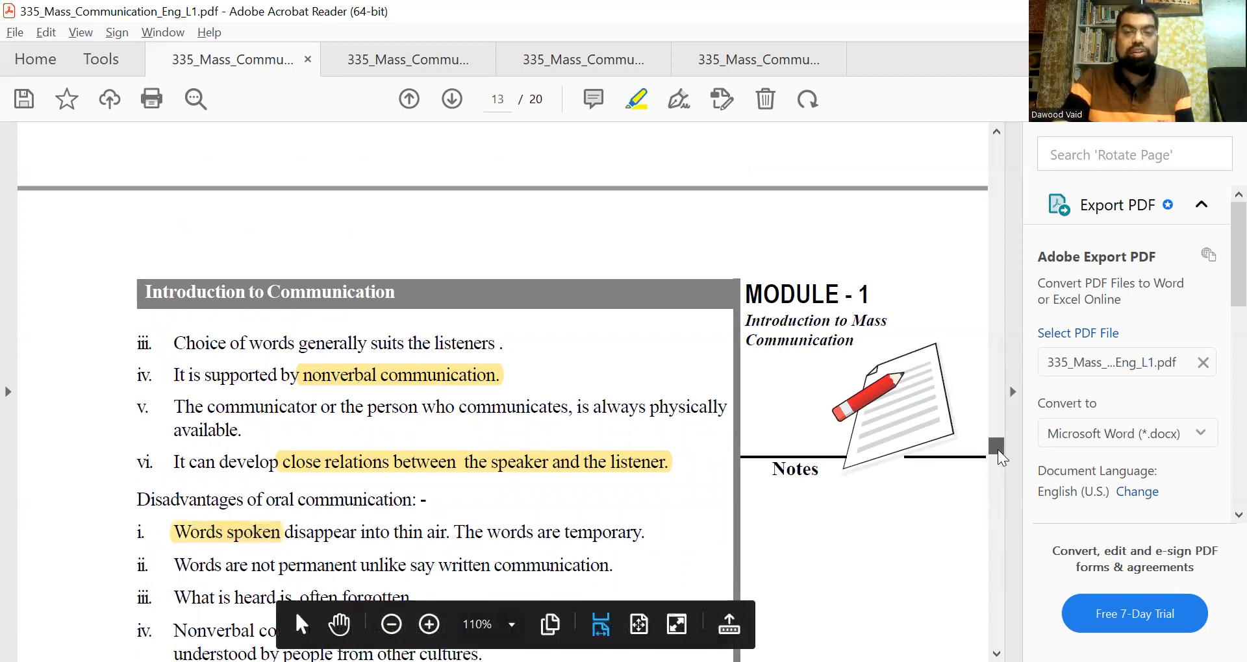
{"action": "scroll", "scroll_direction": "down", "scroll_amount": 3}
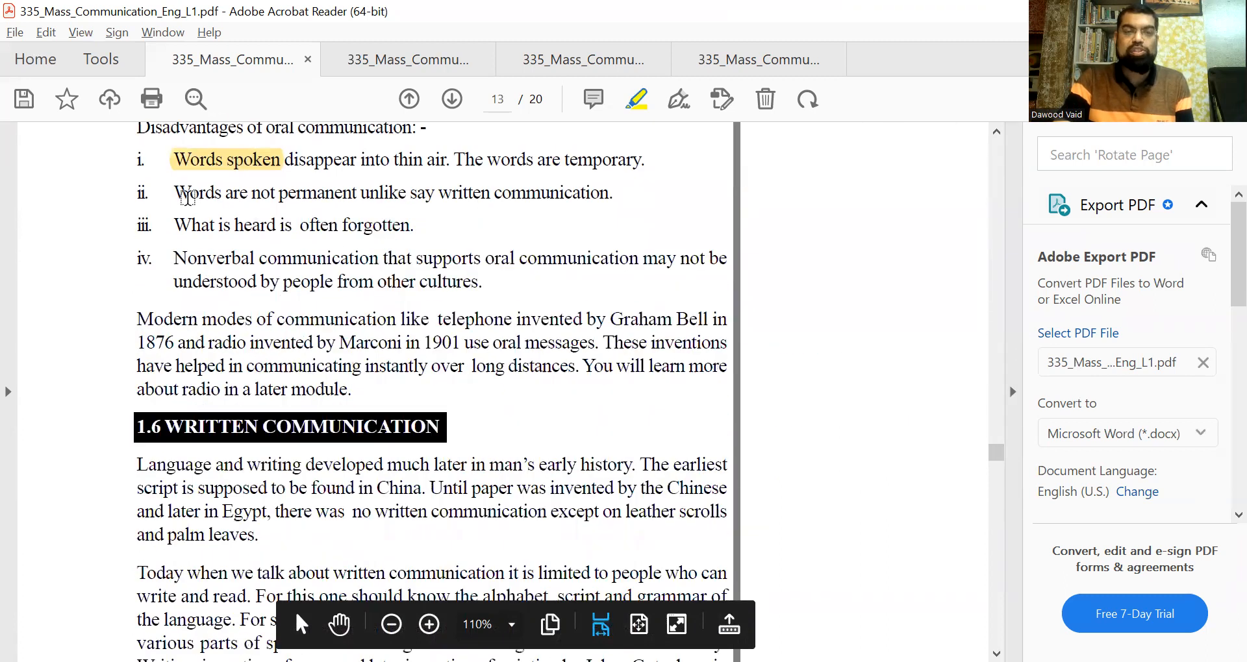
- Highlight the second, third and fourth disadvantages of oral communication, reaching page 14
{"action": "left_click_drag", "start_coordinate": [173, 192], "coordinate": [405, 192]}
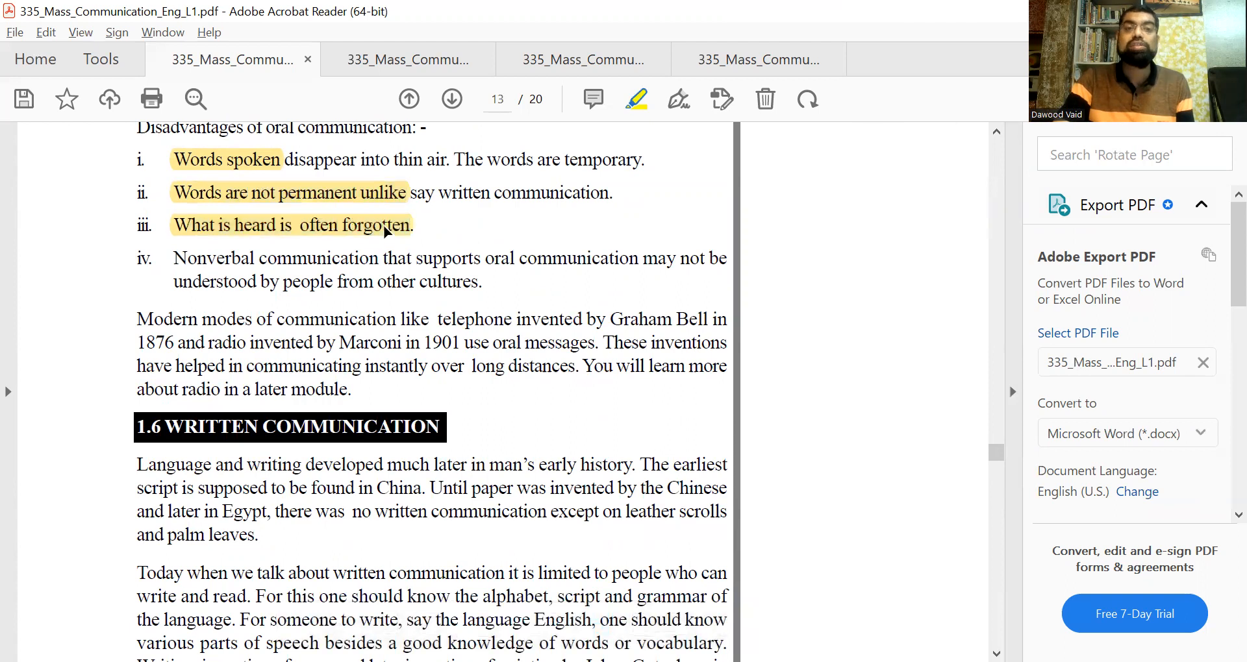
{"action": "left_click_drag", "start_coordinate": [173, 259], "coordinate": [476, 258]}
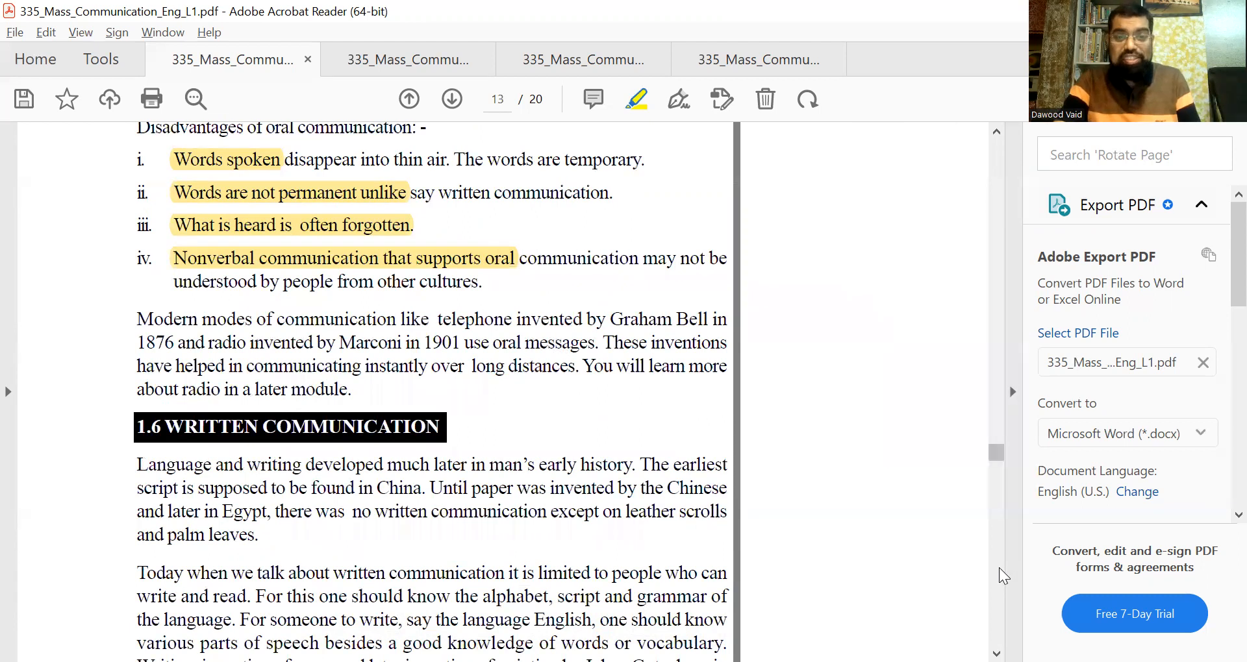
{"action": "scroll", "scroll_direction": "down", "scroll_amount": 3}
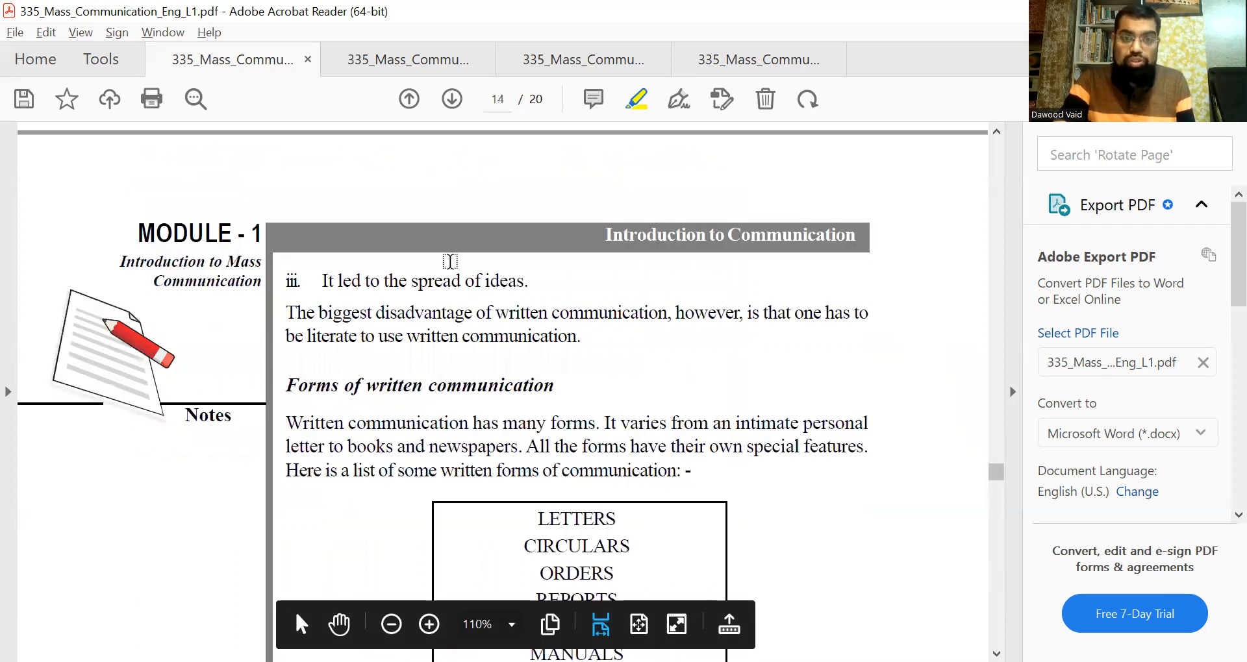
- Highlight 'the spread of ideas' and the Fig. 1.15 written forms, then move toward Intext Questions 1.3
{"action": "left_click_drag", "start_coordinate": [381, 280], "coordinate": [669, 313]}
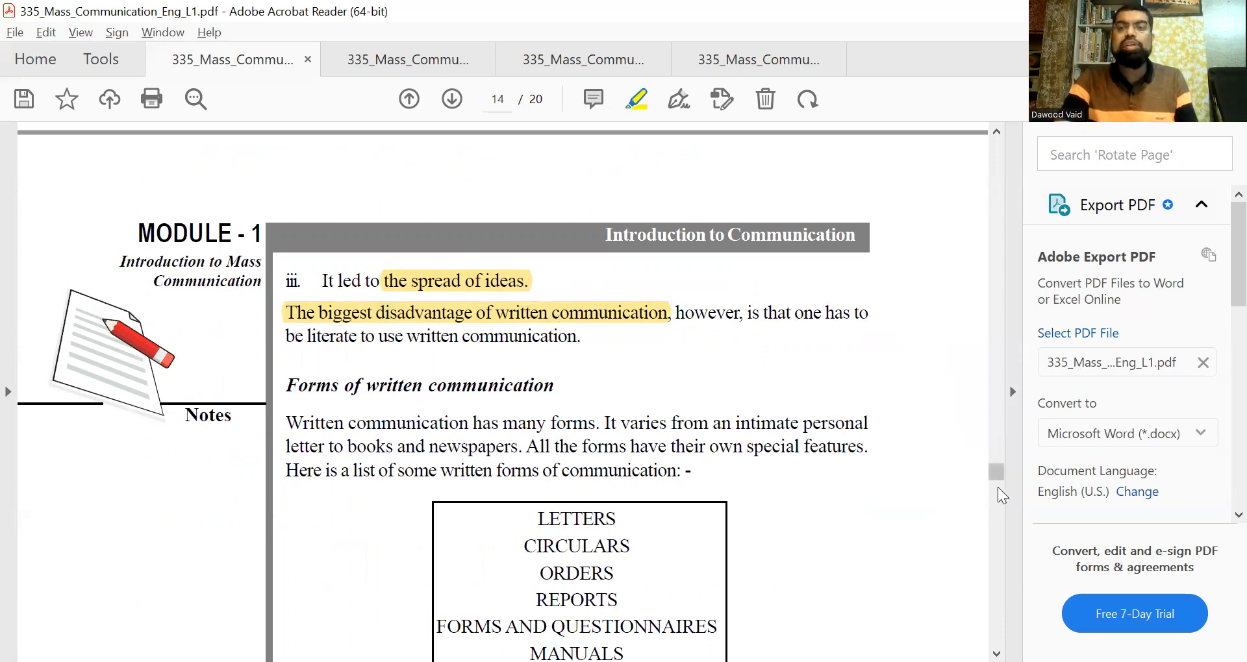
{"action": "scroll", "scroll_direction": "down", "scroll_amount": 3}
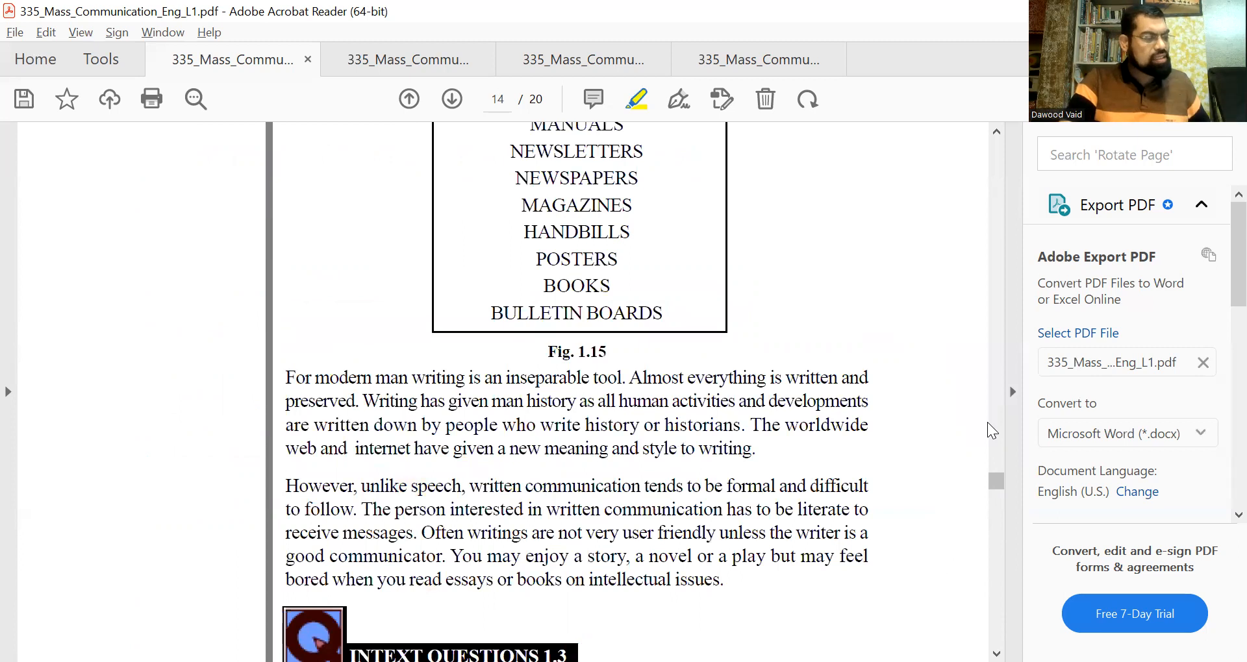
{"action": "left_click", "coordinate": [760, 59]}
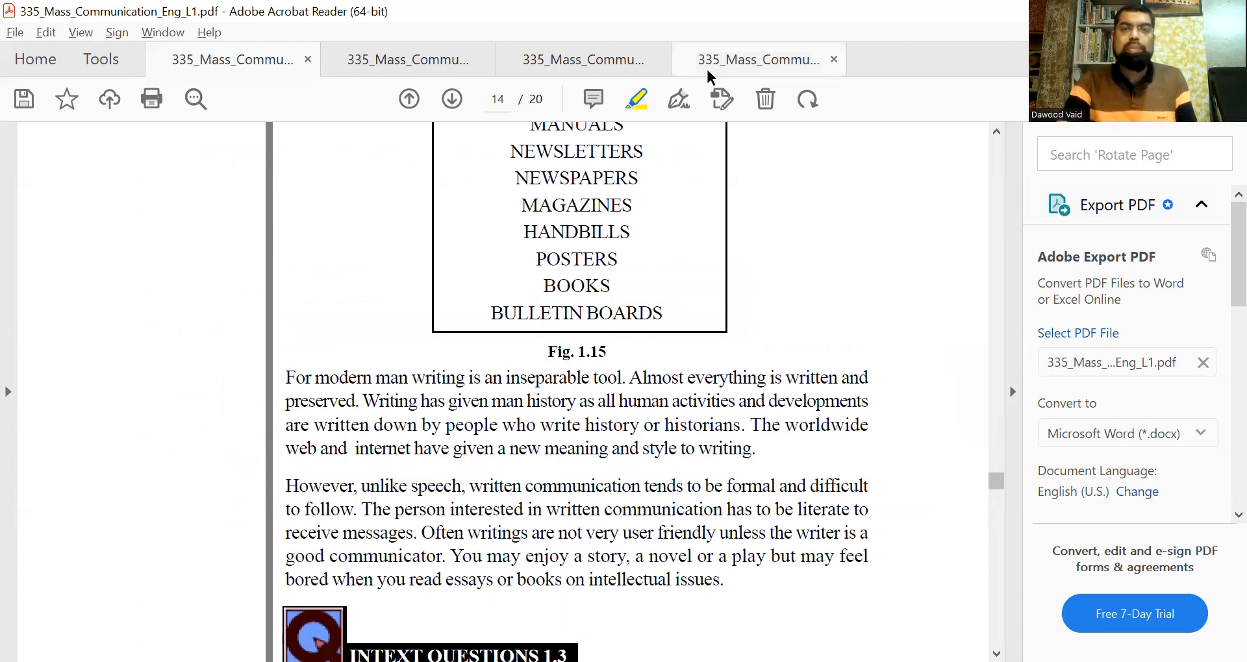
{"action": "left_click_drag", "start_coordinate": [509, 151], "coordinate": [636, 178]}
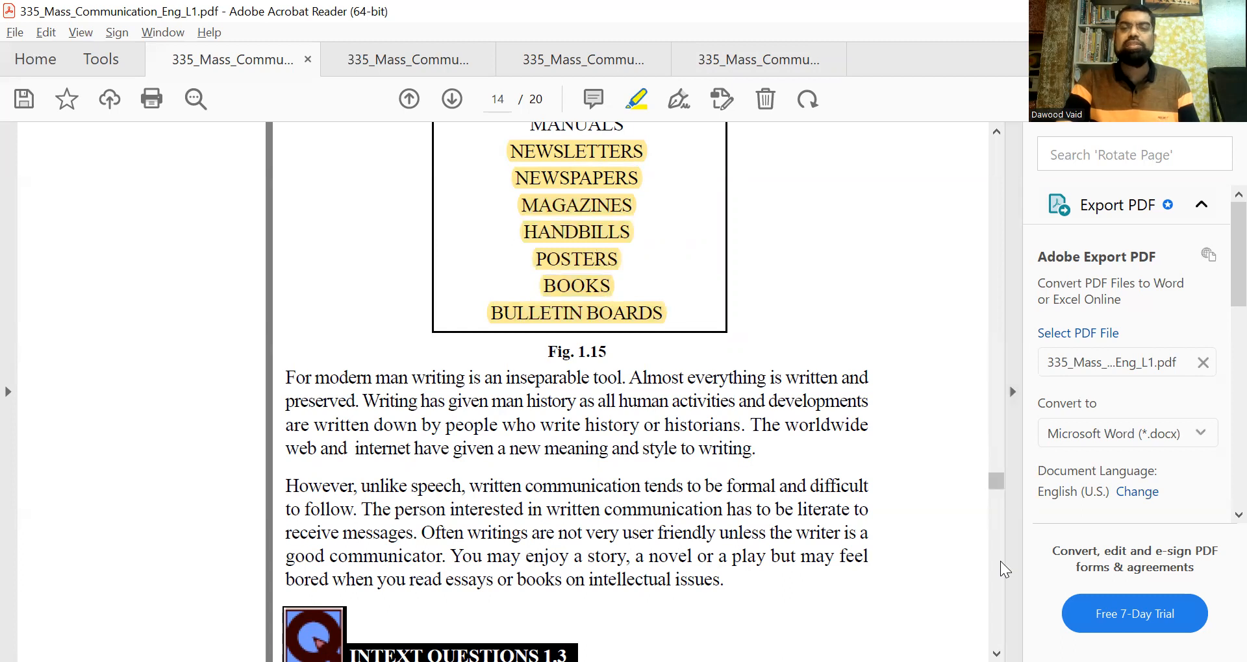
{"action": "scroll", "scroll_direction": "down", "scroll_amount": 3}
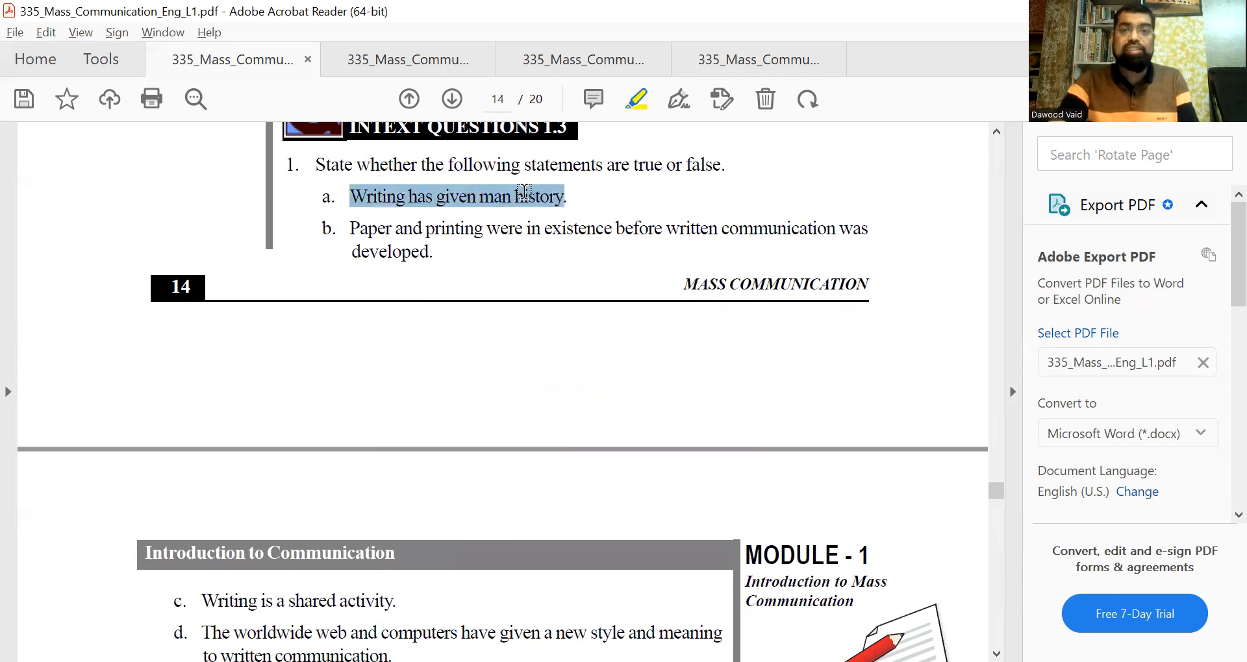
- Highlight statement a 'Writing has given man history' and statement d about the worldwide web
{"action": "left_click", "coordinate": [636, 98]}
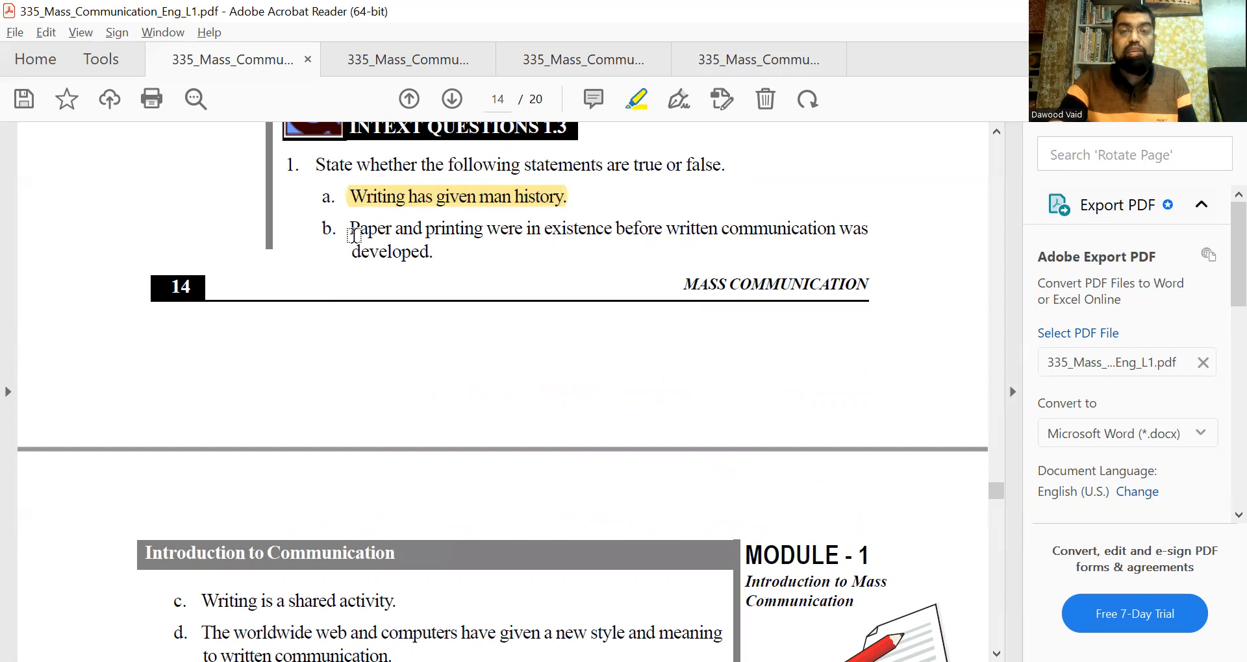
{"action": "mouse_move", "coordinate": [1008, 523]}
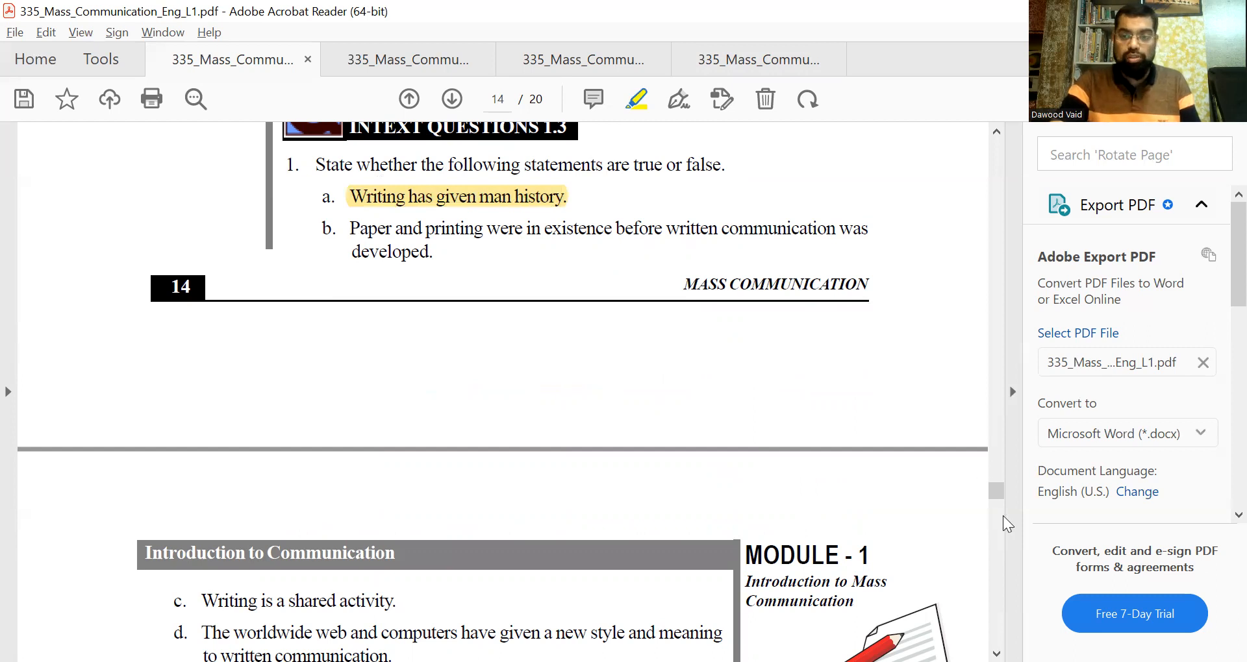
{"action": "scroll", "scroll_direction": "down", "scroll_amount": 3}
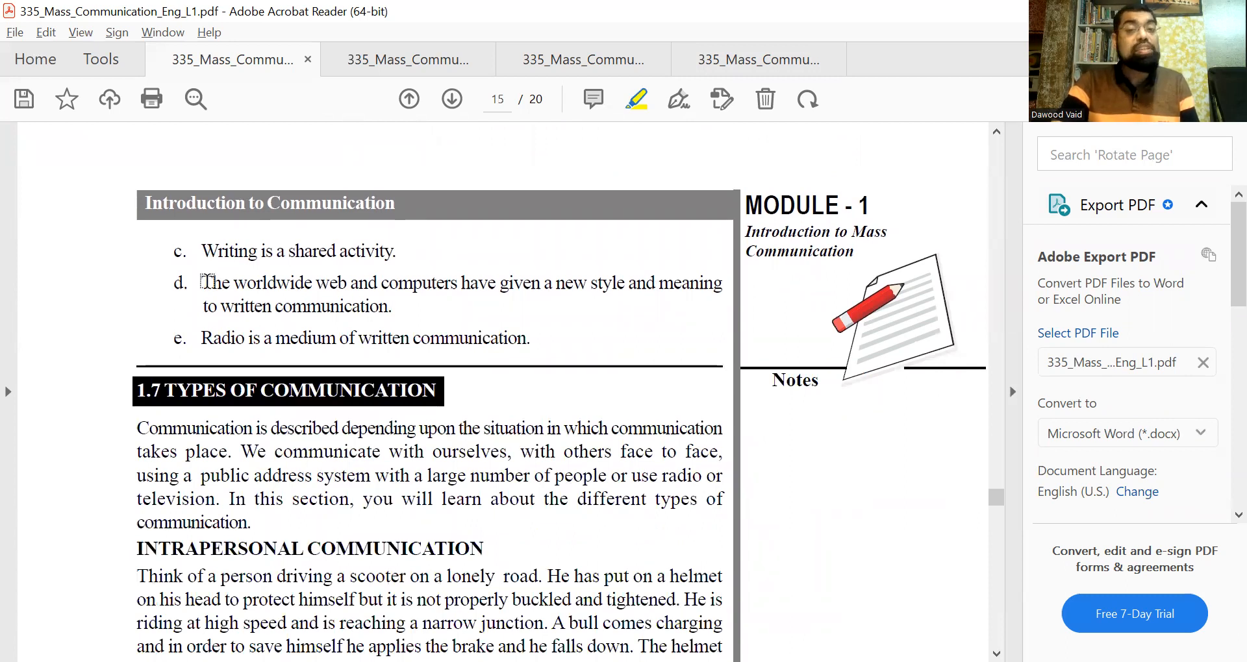
{"action": "left_click_drag", "start_coordinate": [203, 282], "coordinate": [460, 281]}
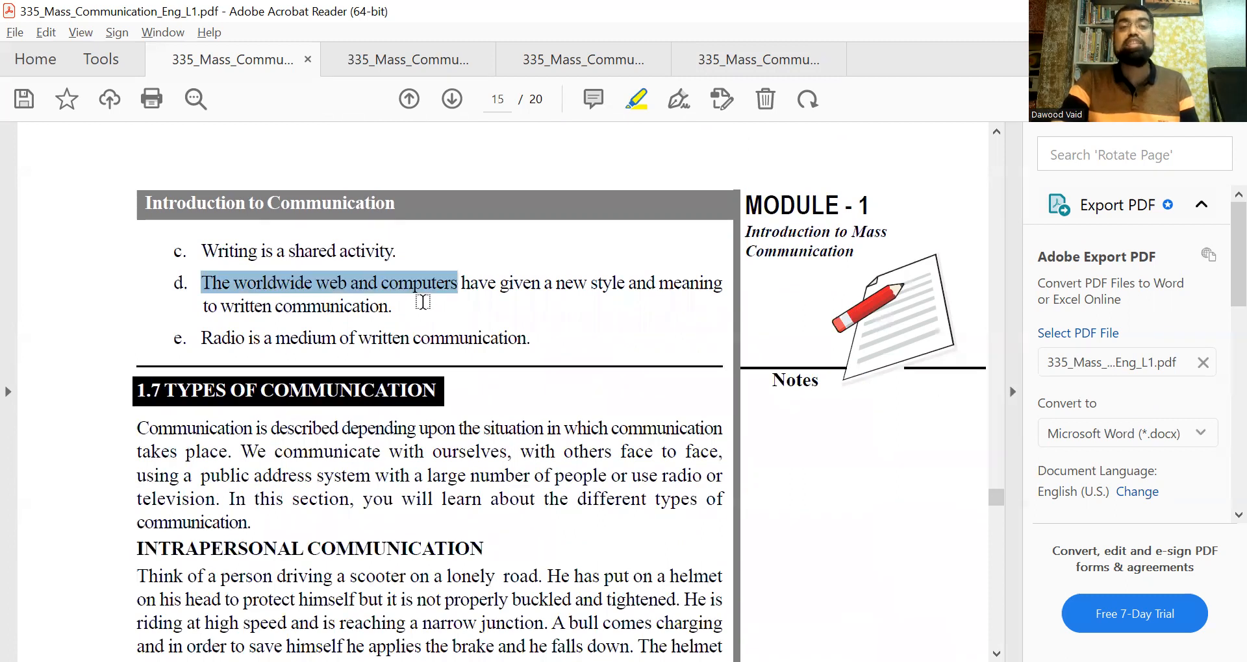
{"action": "left_click_drag", "start_coordinate": [201, 283], "coordinate": [395, 307]}
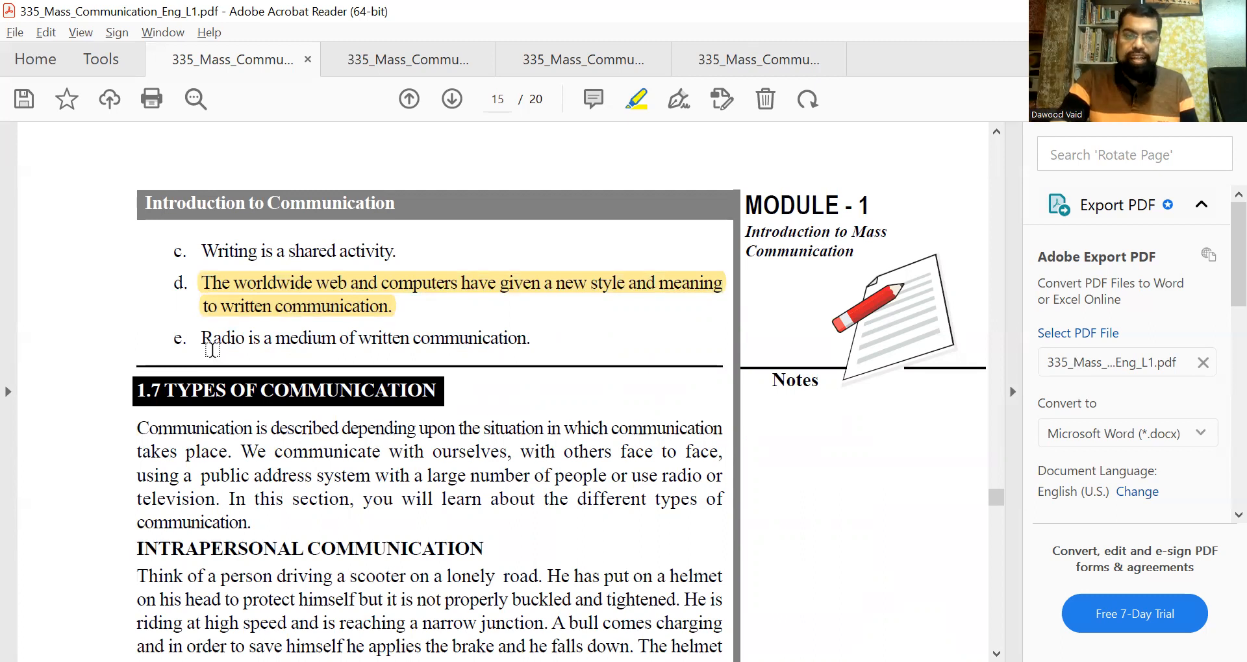
{"action": "mouse_move", "coordinate": [356, 339]}
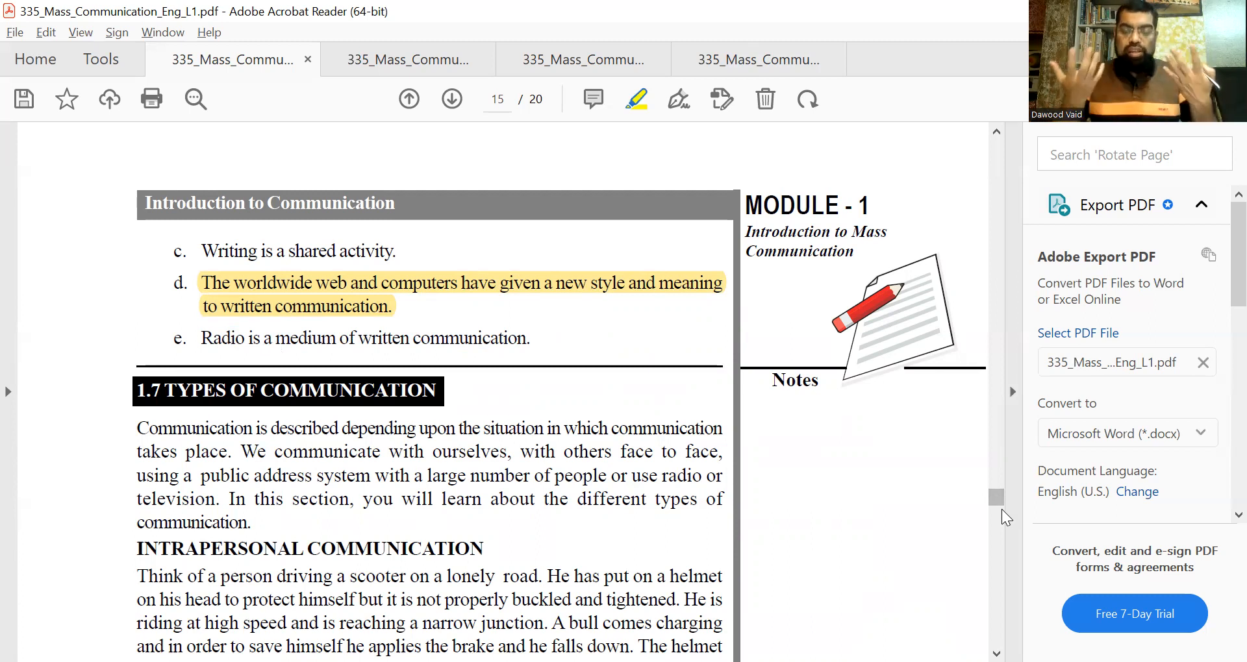
{"action": "mouse_move", "coordinate": [631, 542]}
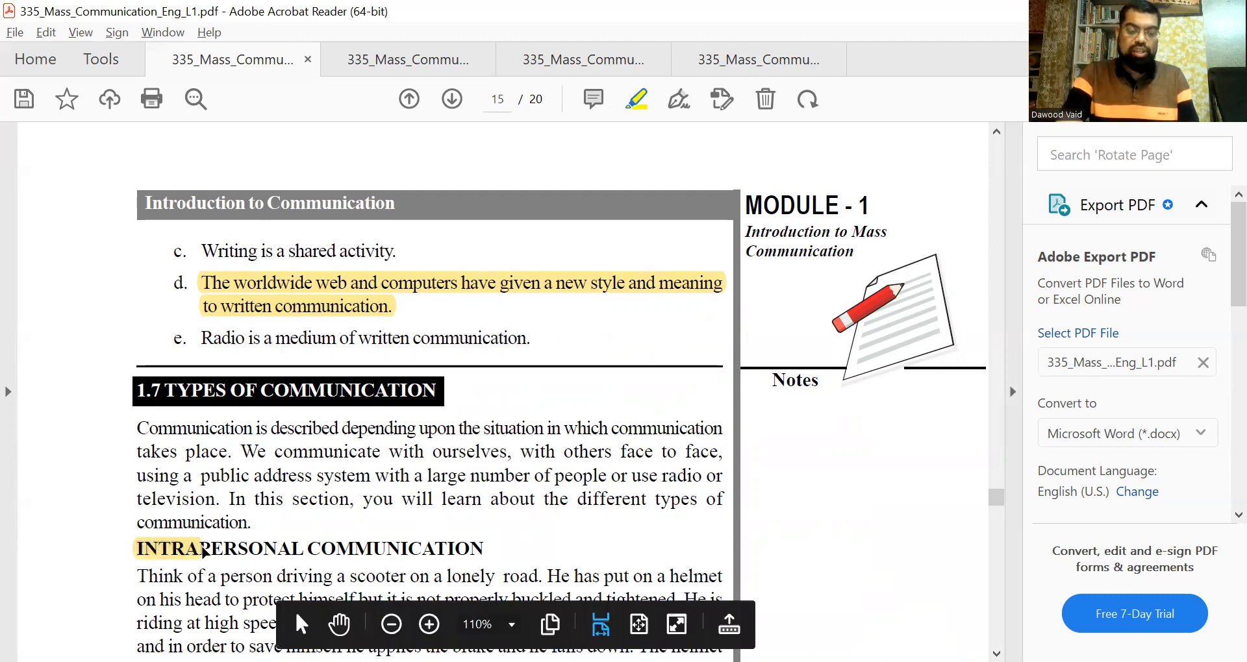
- Scroll to pages 16–17 to reach the interpersonal communication headings and formal list
{"action": "scroll", "scroll_direction": "down", "scroll_amount": 3}
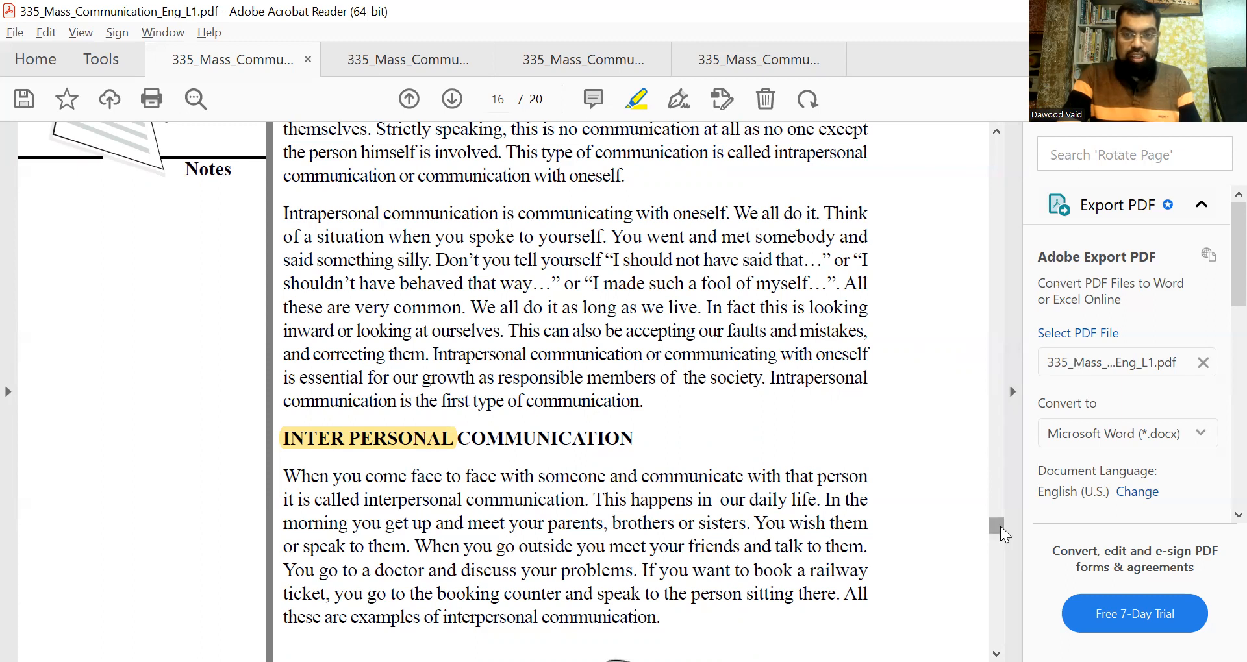
{"action": "scroll", "scroll_direction": "down", "scroll_amount": 3}
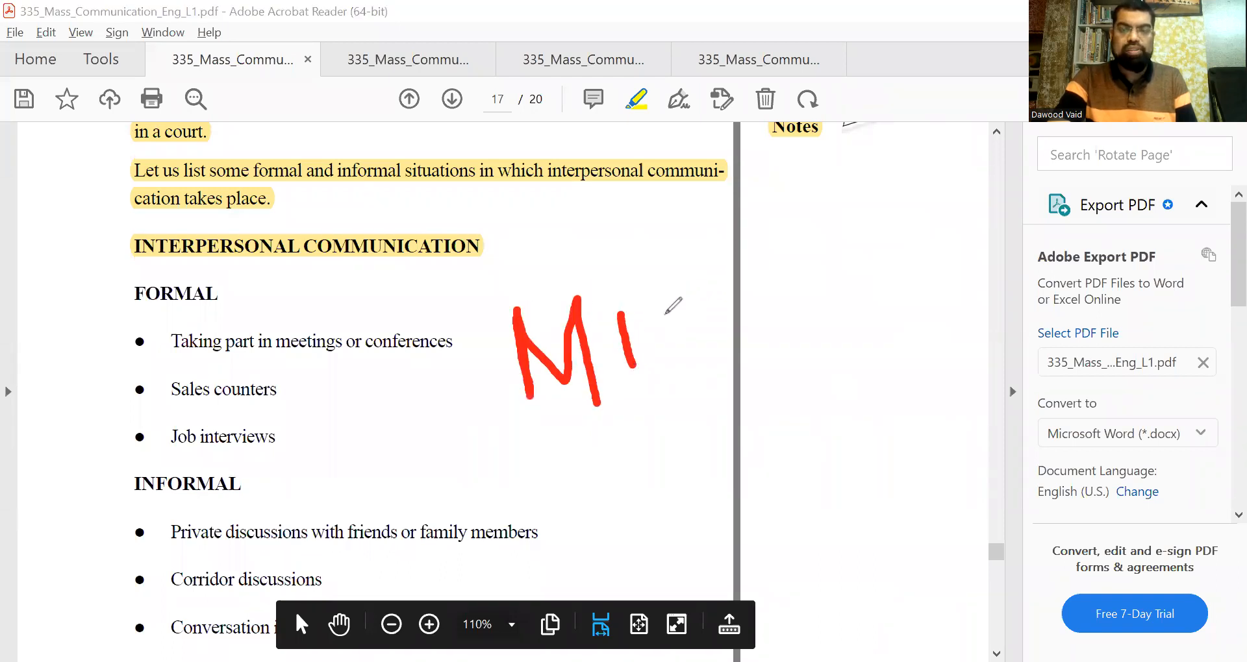
- Finish the red MISS lettering on page 17, remove it, and move down to Intext Questions 1.4 on page 19
{"action": "left_click_drag", "start_coordinate": [636, 295], "coordinate": [708, 374]}
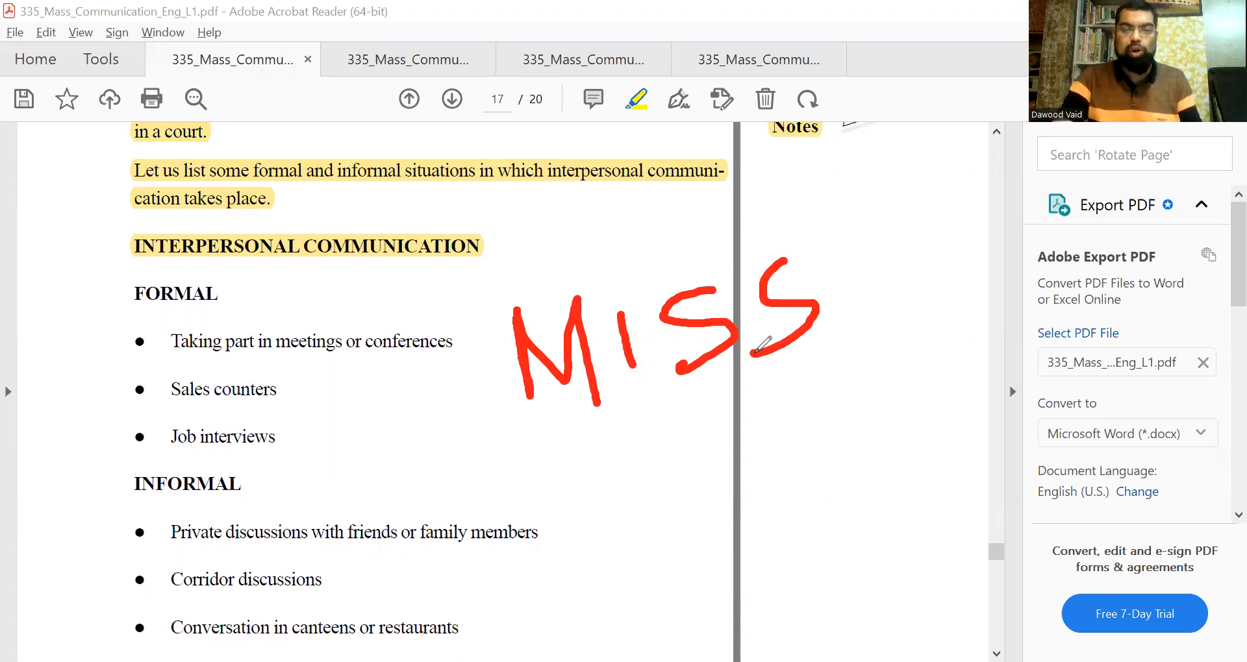
{"action": "mouse_move", "coordinate": [830, 157]}
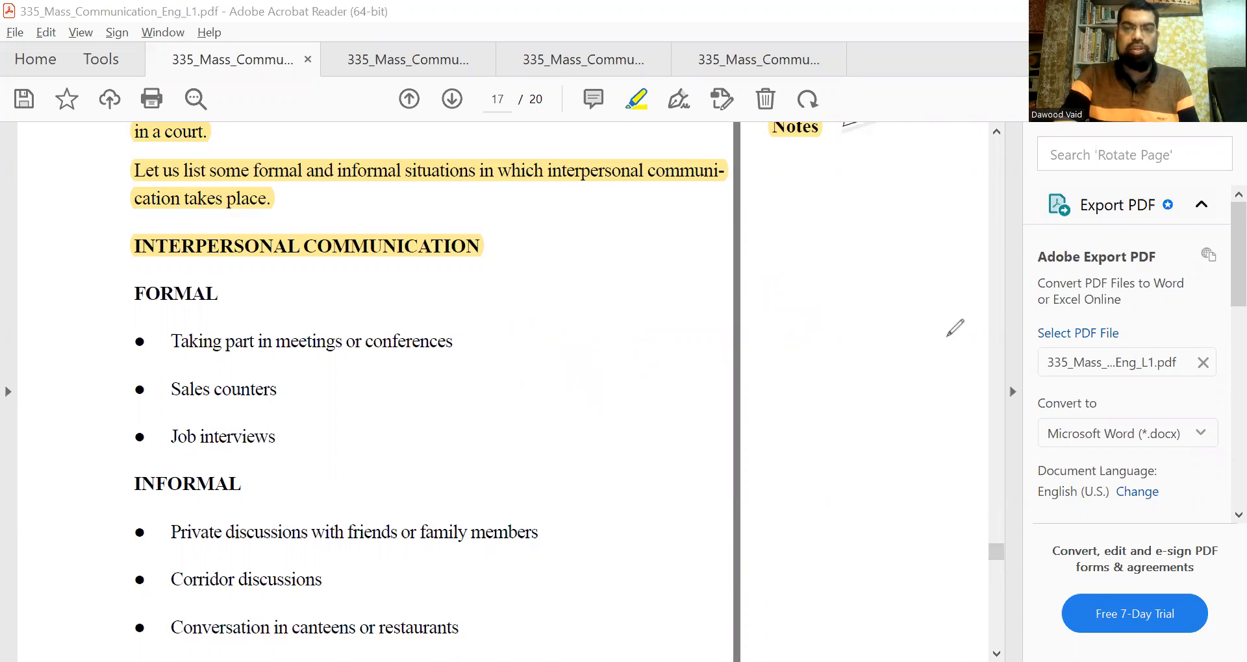
{"action": "mouse_move", "coordinate": [959, 105]}
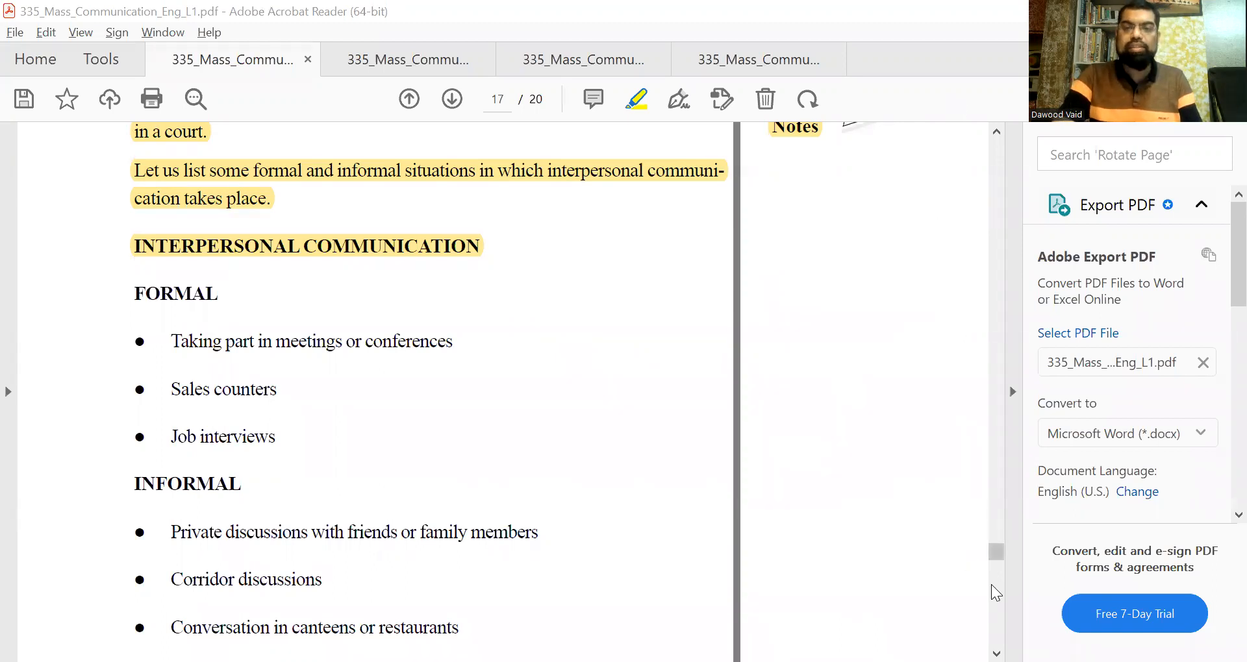
{"action": "scroll", "scroll_direction": "down", "scroll_amount": 3}
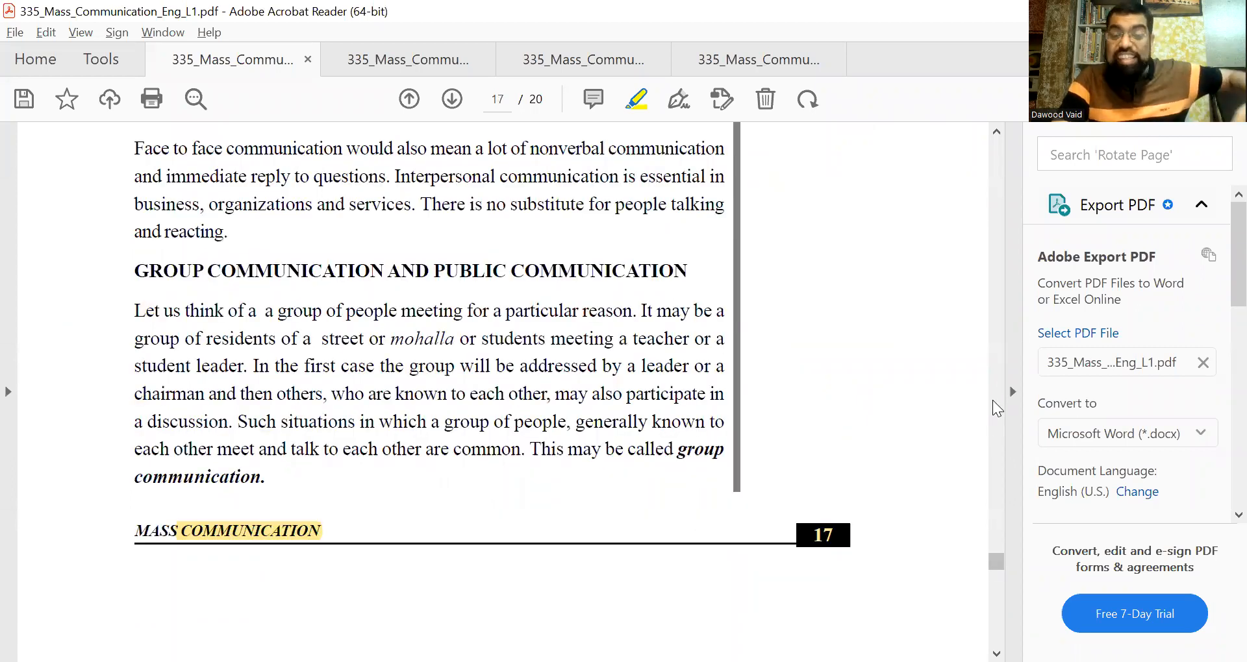
{"action": "scroll", "scroll_direction": "down", "scroll_amount": 3}
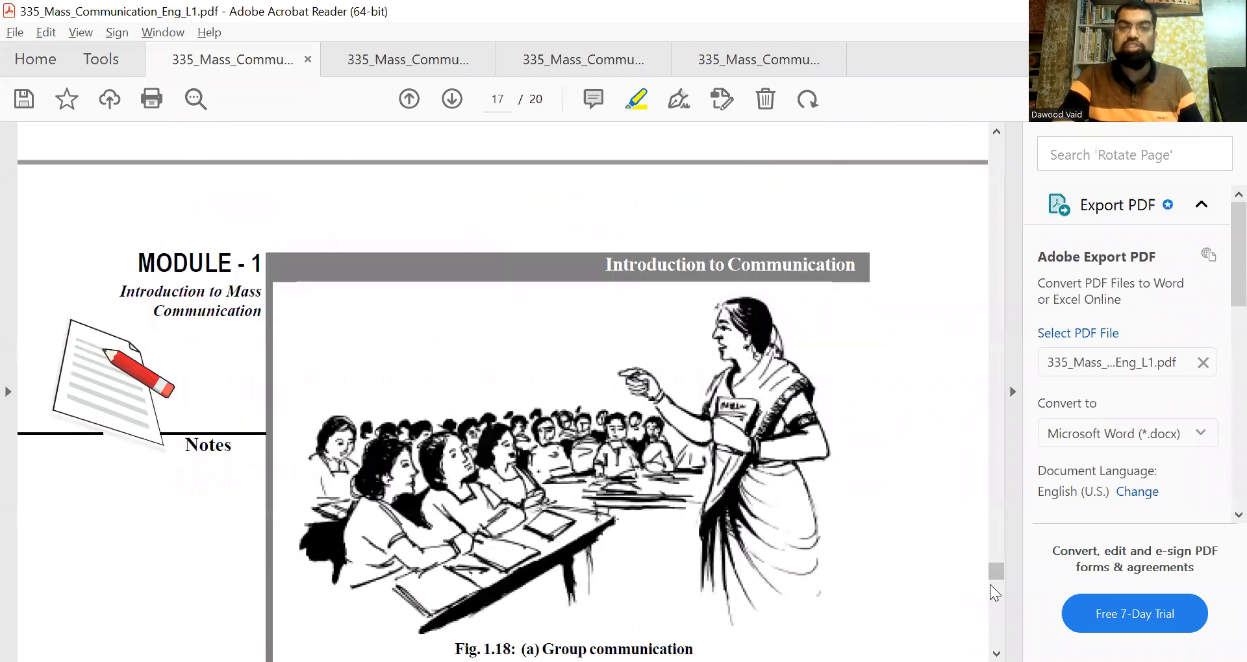
{"action": "scroll", "scroll_direction": "down", "scroll_amount": 3}
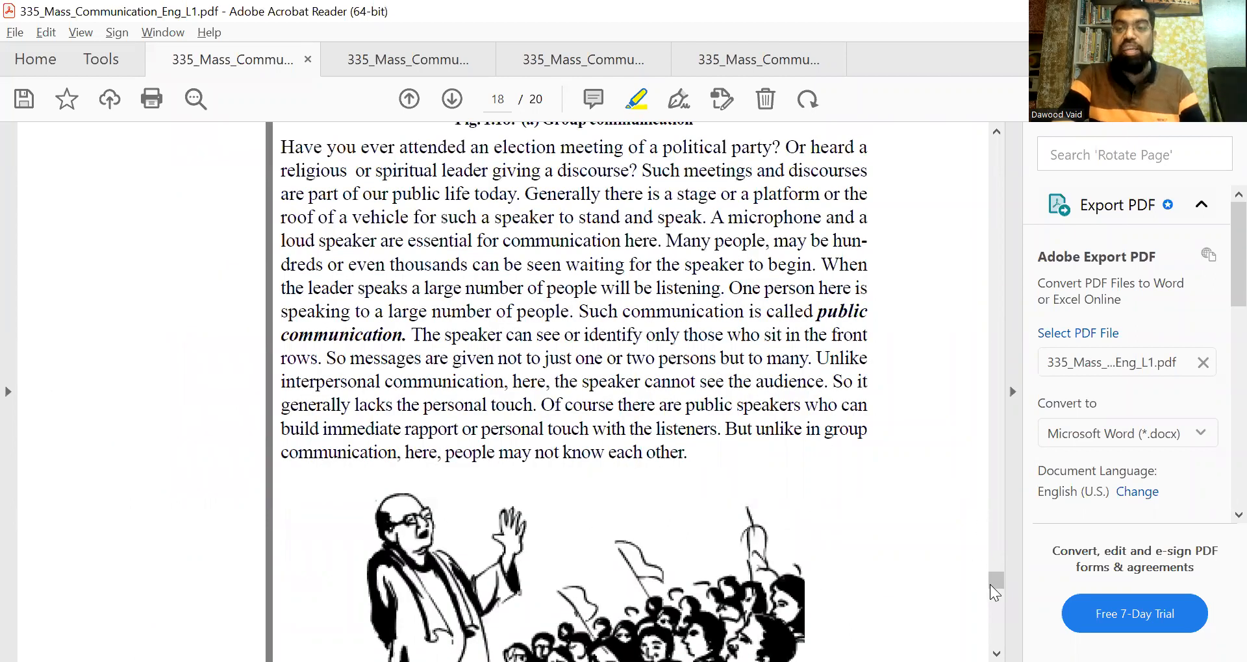
{"action": "scroll", "scroll_direction": "down", "scroll_amount": 3}
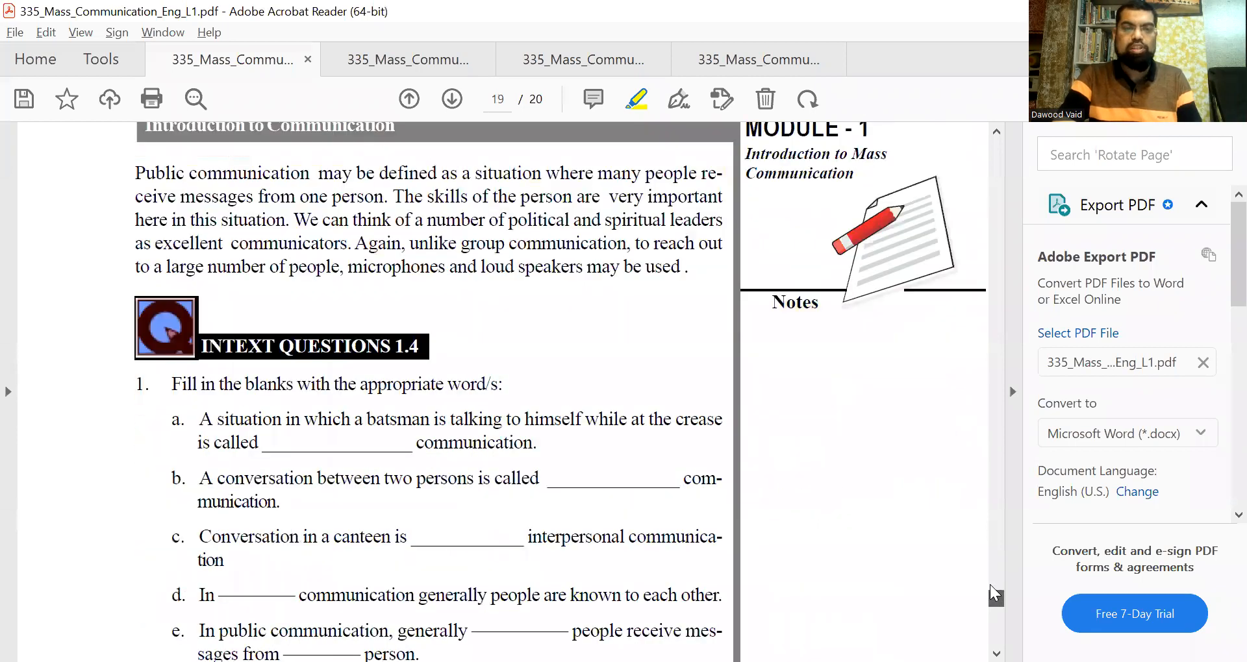
- Highlight question a's blank yellow and scroll to the 1.9 Terminal Exercise on page 20
{"action": "scroll", "scroll_direction": "down", "scroll_amount": 3}
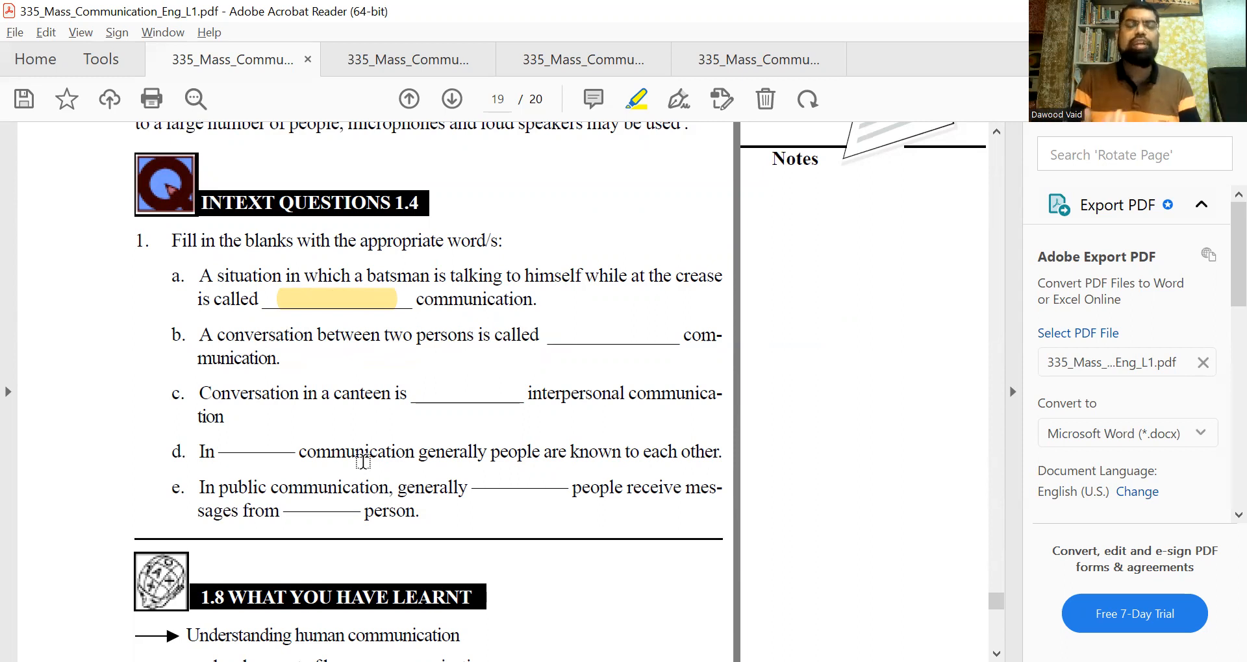
{"action": "mouse_move", "coordinate": [286, 491]}
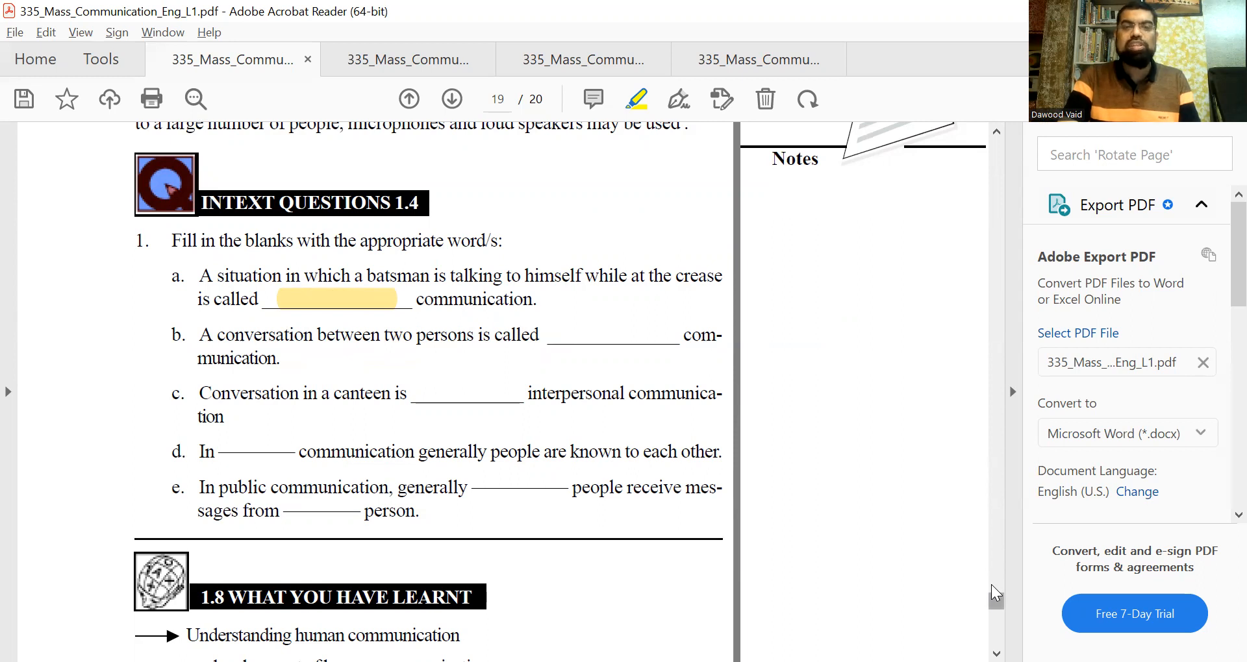
{"action": "scroll", "scroll_direction": "down", "scroll_amount": 3}
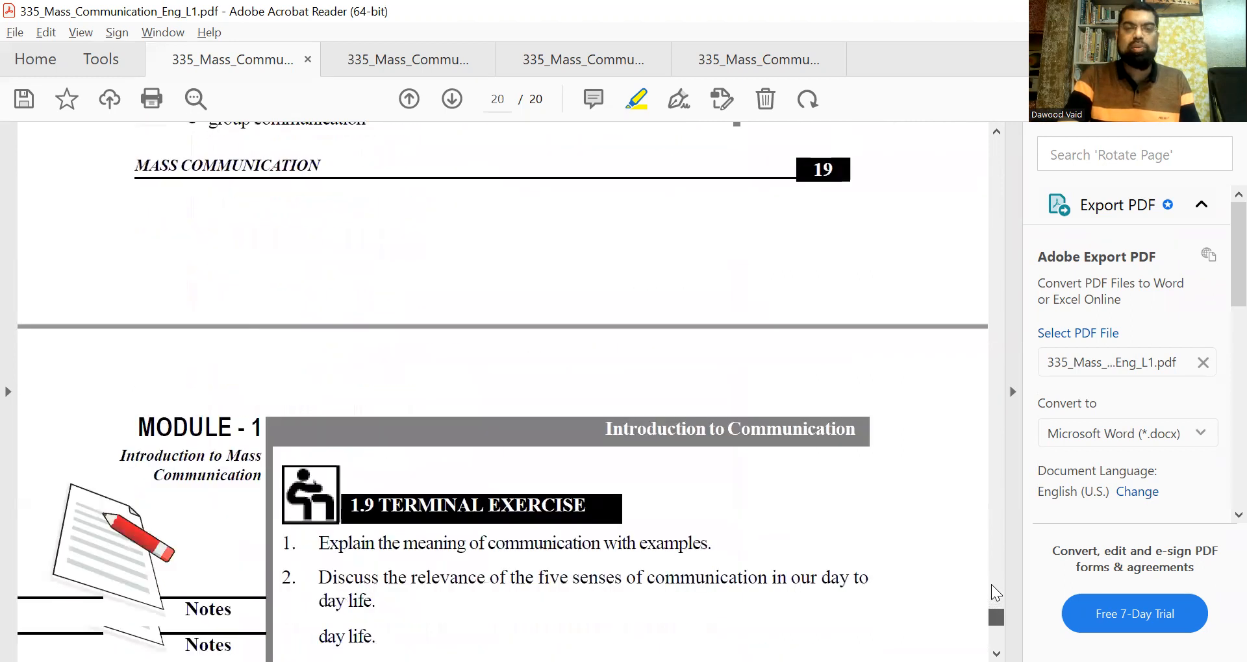
- Scroll down on page 20 to show all four Terminal Exercise questions
{"action": "scroll", "scroll_direction": "down", "scroll_amount": 3}
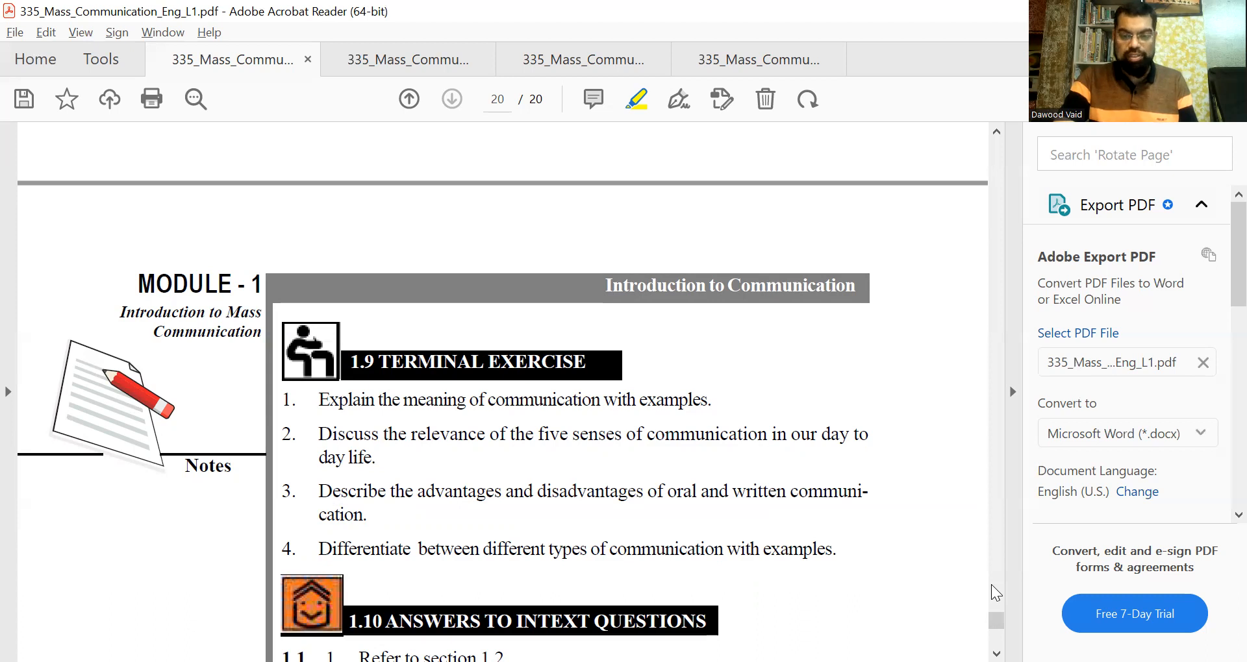
{"action": "mouse_move", "coordinate": [977, 519]}
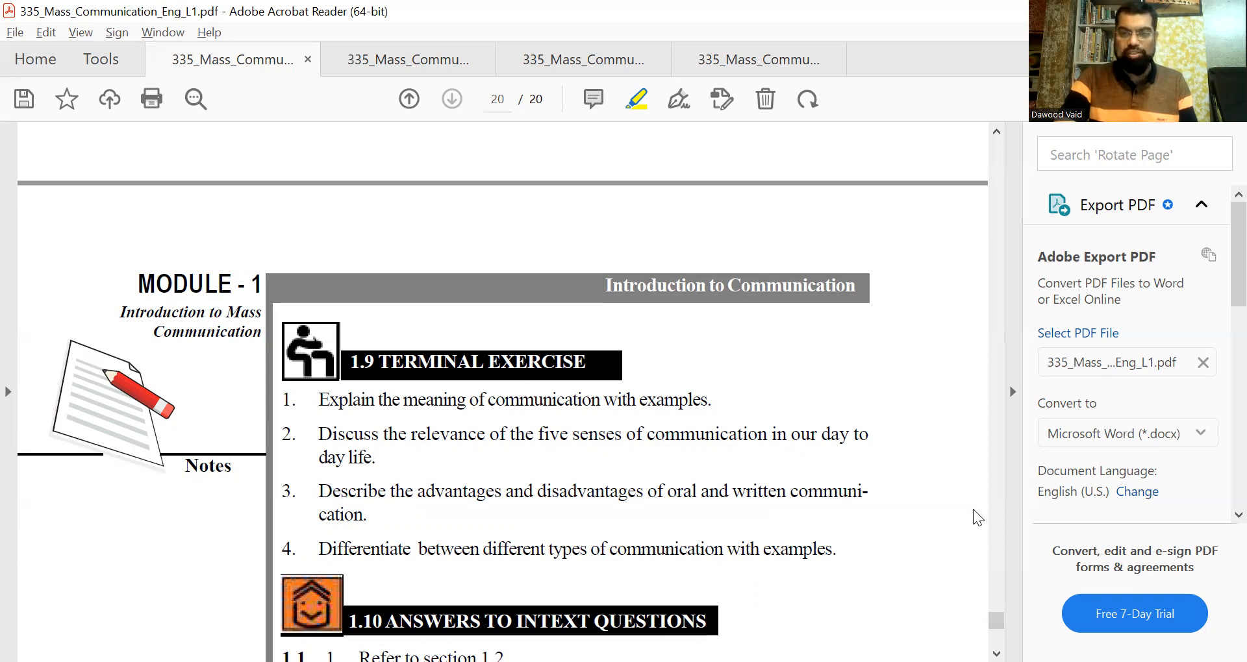